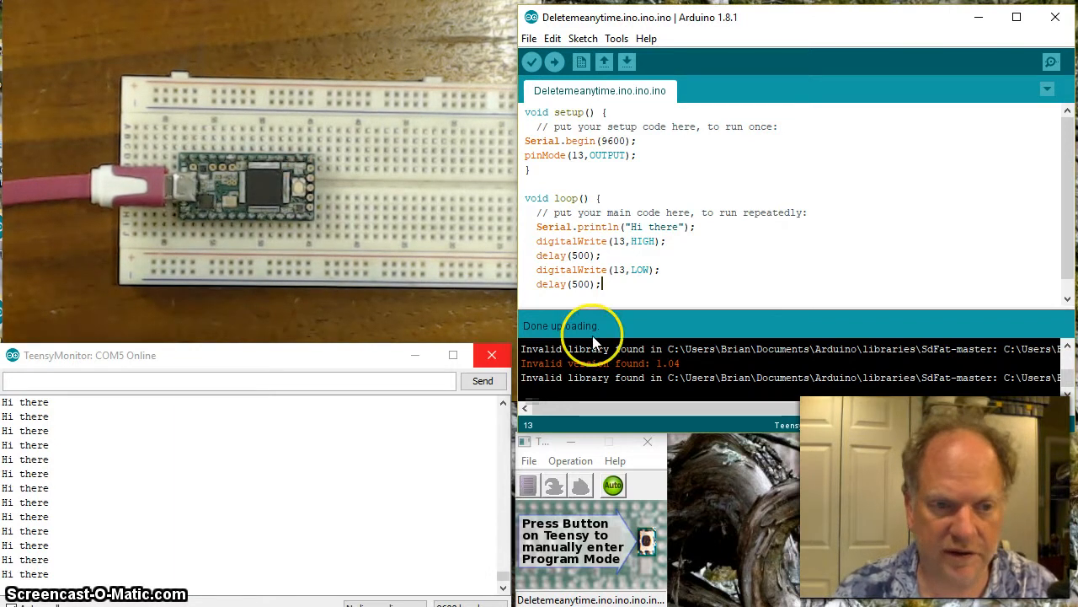
mouse_move(296, 173)
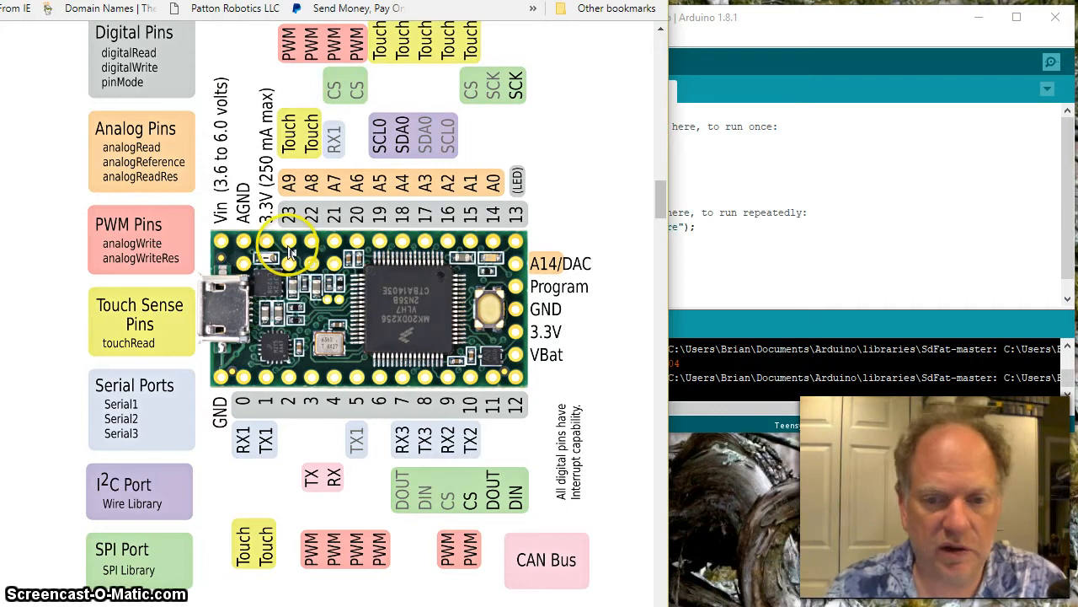
mouse_move(446, 253)
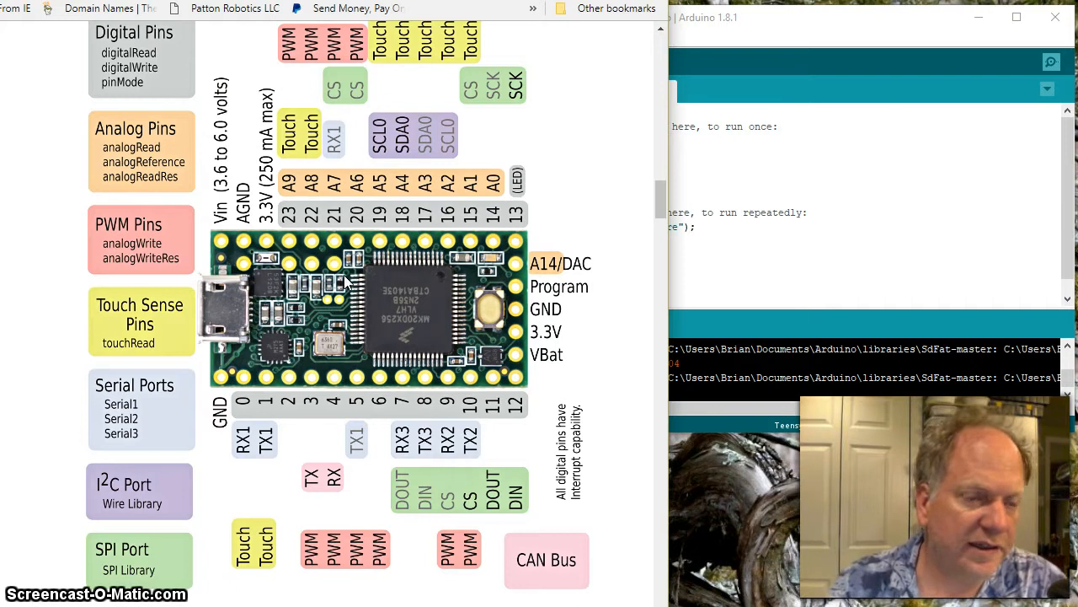
mouse_move(283, 24)
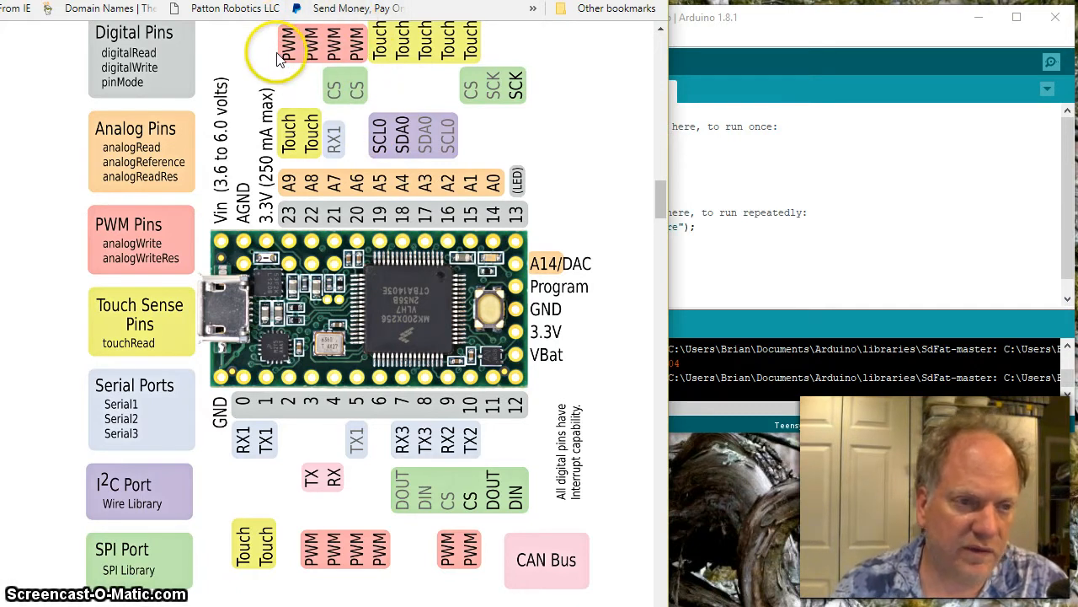
mouse_move(321, 81)
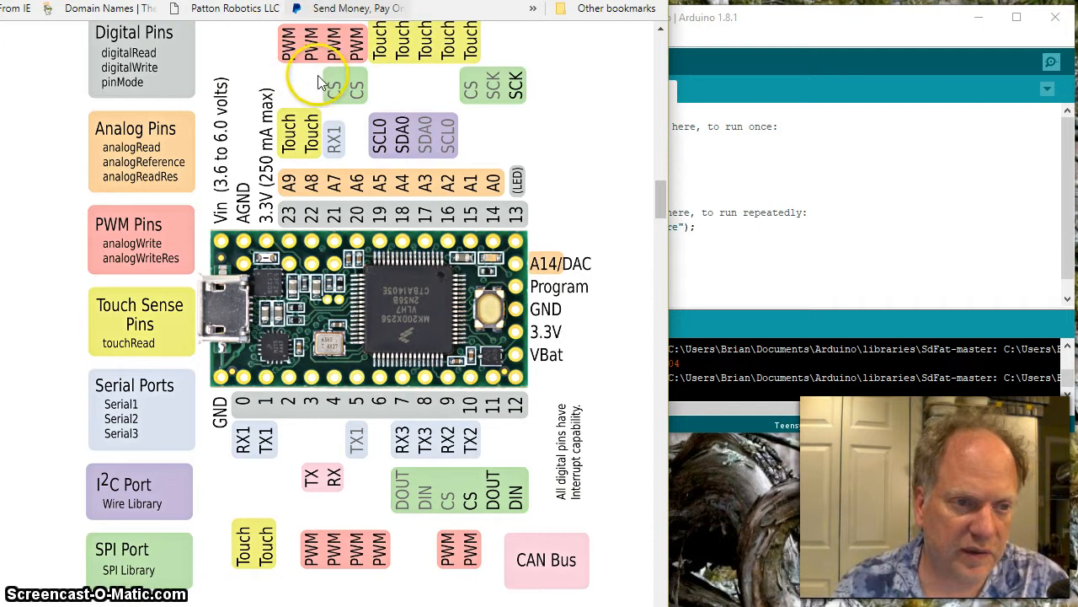
mouse_move(295, 565)
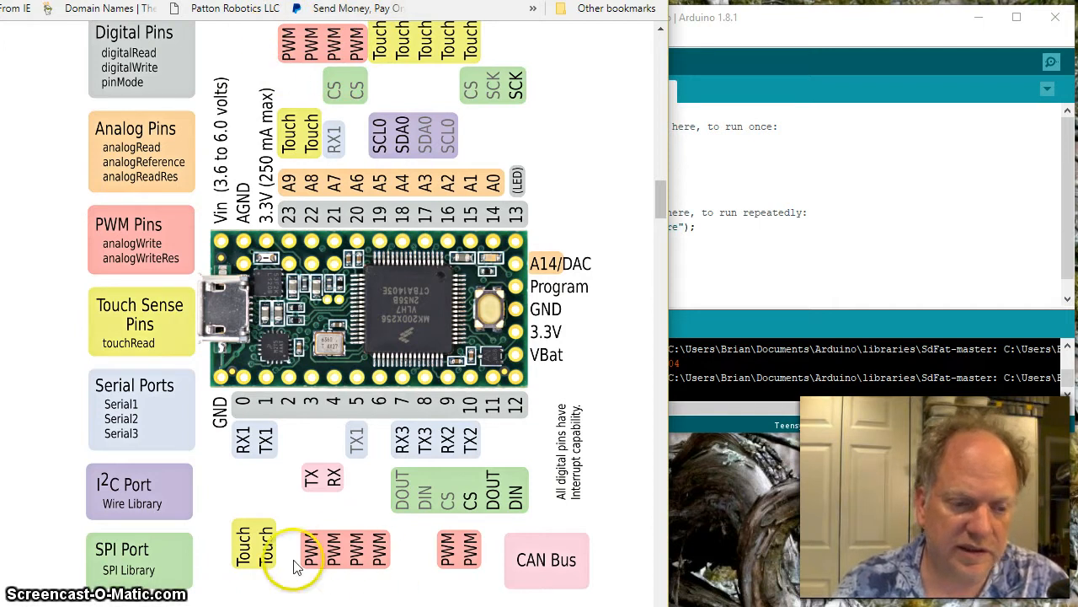
mouse_move(335, 565)
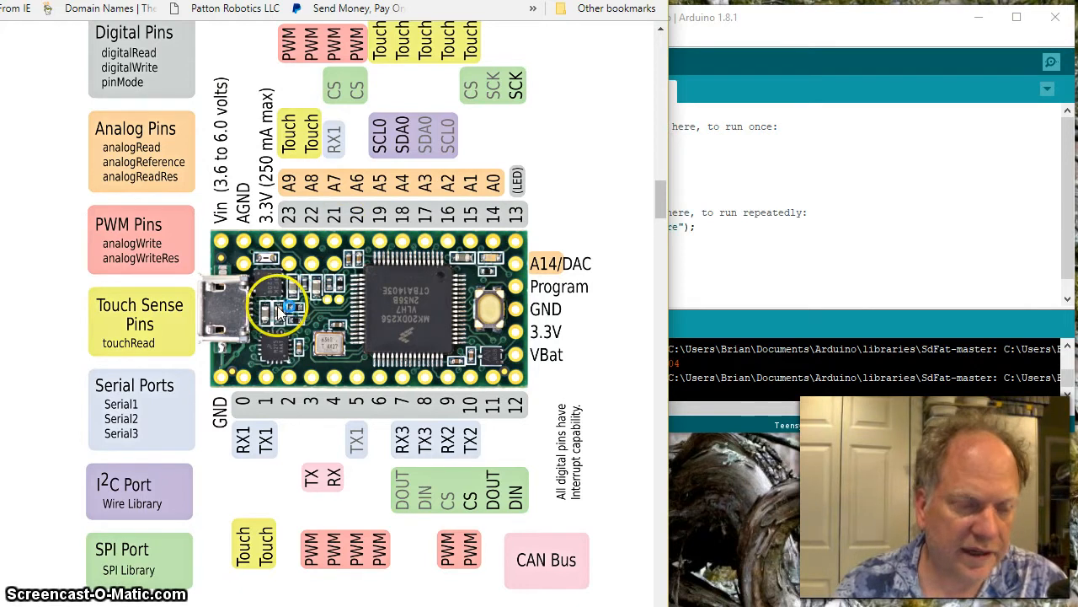
mouse_move(280, 259)
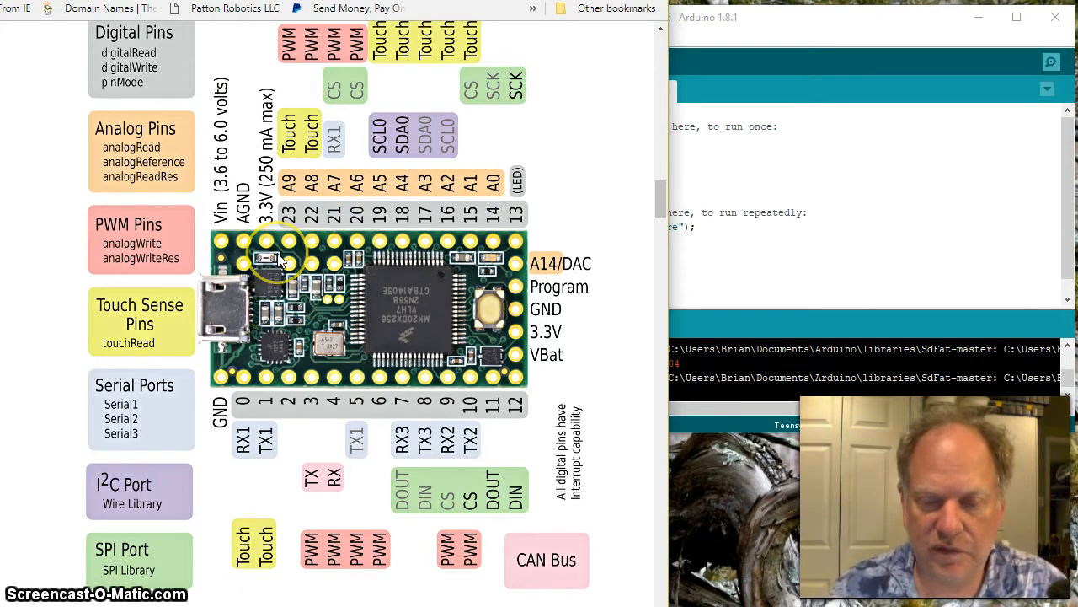
mouse_move(353, 143)
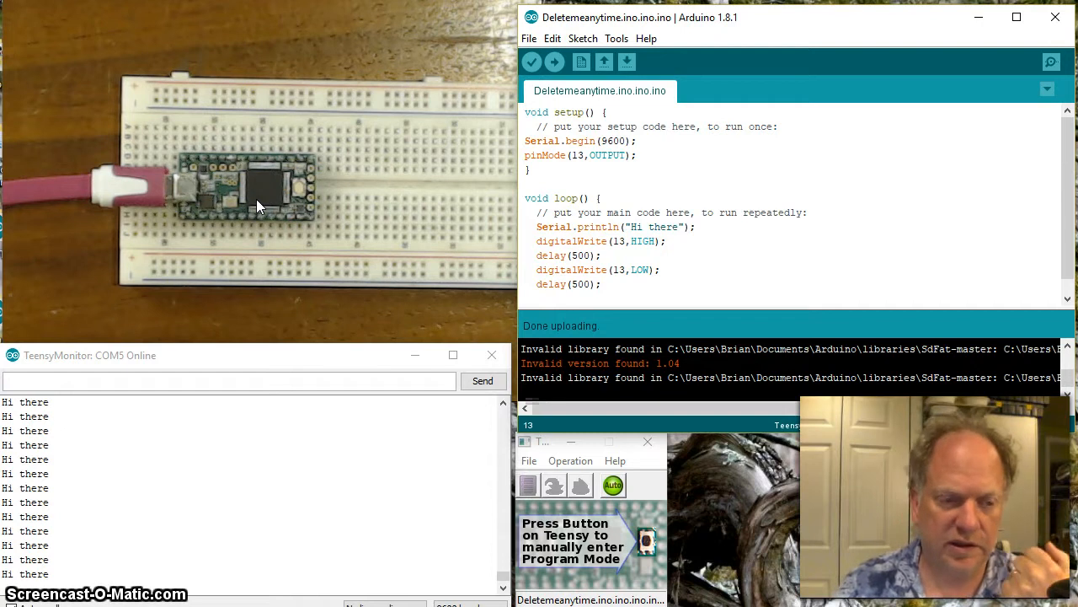
mouse_move(268, 218)
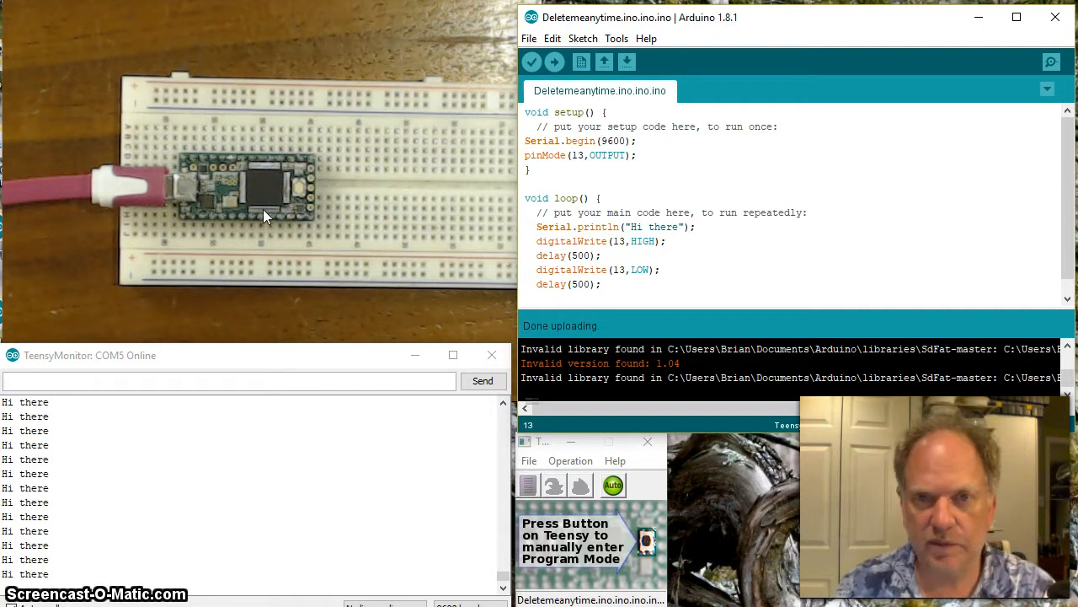
mouse_move(283, 139)
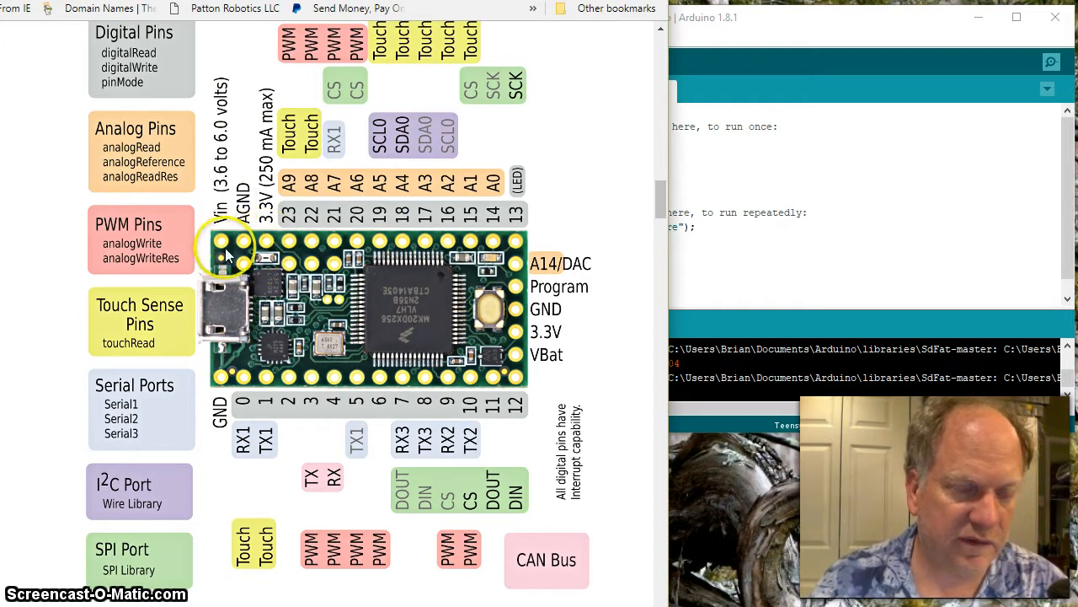
mouse_move(268, 240)
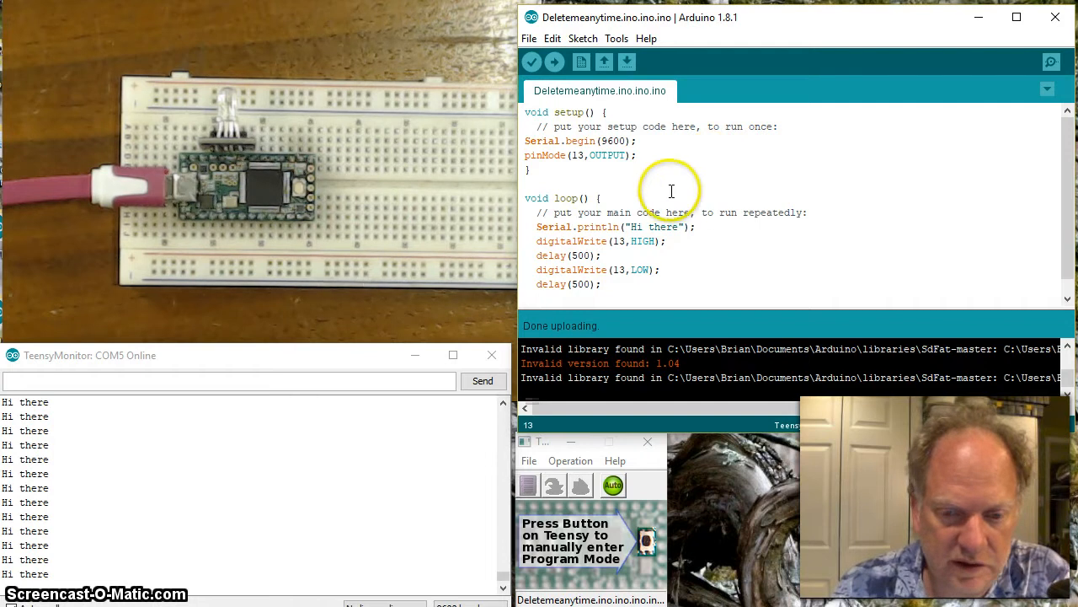
mouse_move(232, 178)
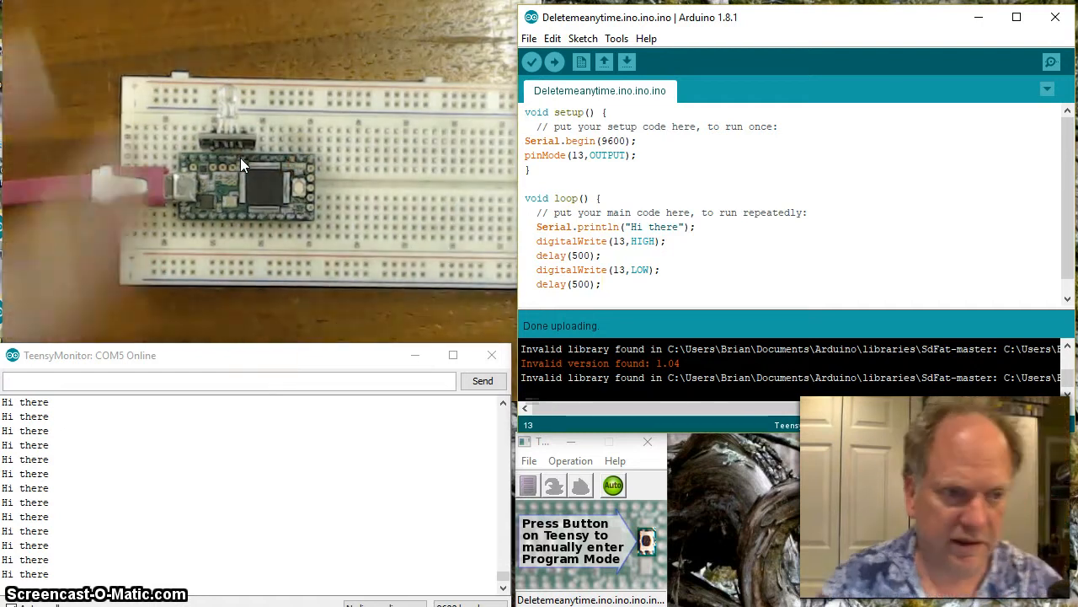
mouse_move(373, 196)
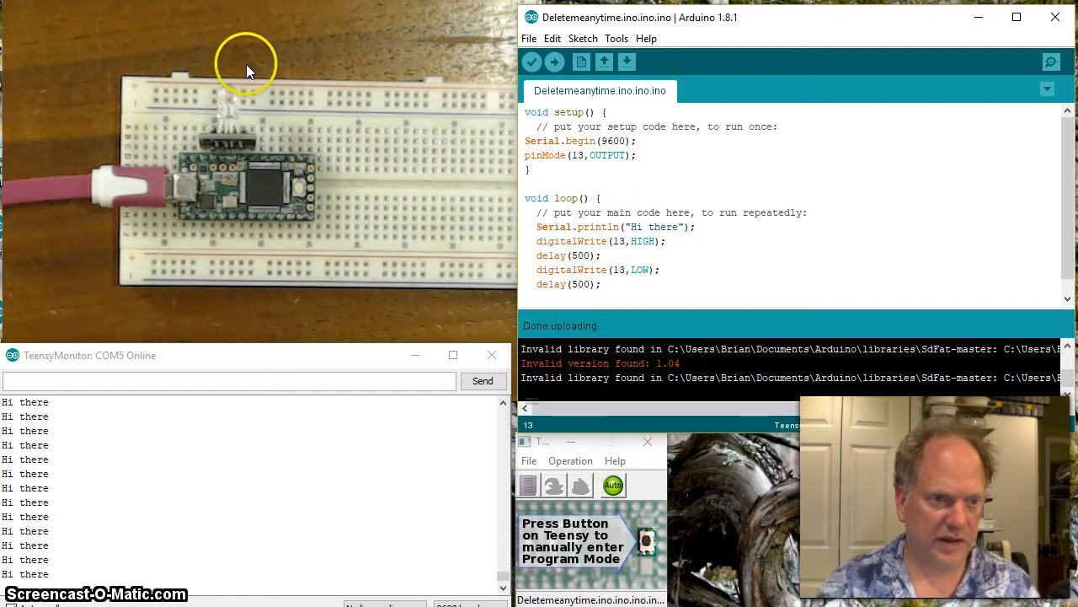
mouse_move(649, 153)
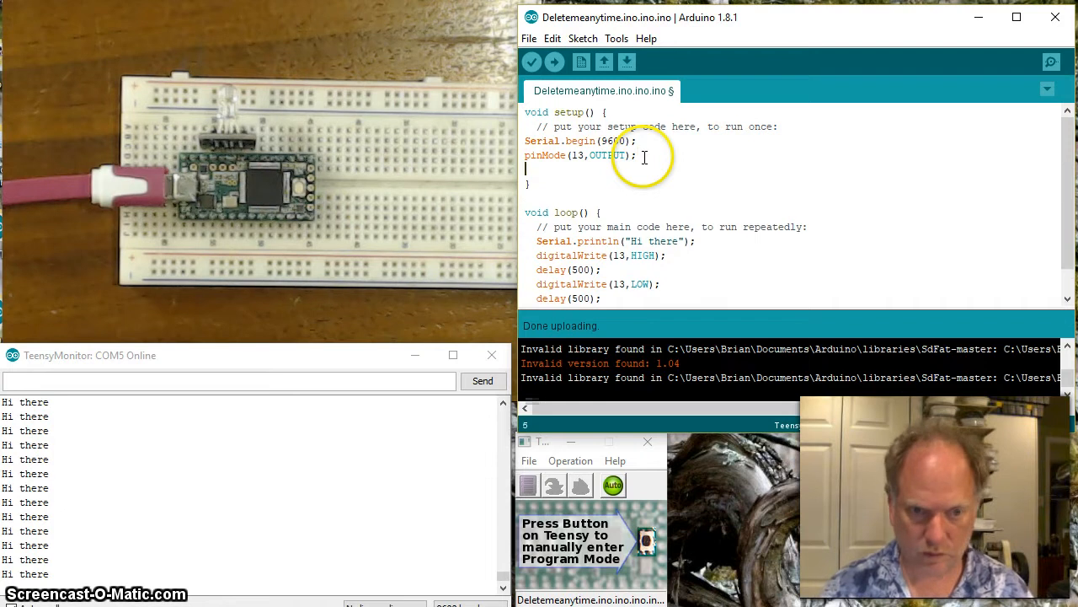
Set pins 20–23 as OUTPUT in setup() and digitalWrite pin 23 LOW as the ground
text(pinMode(13,OUTPUT);)
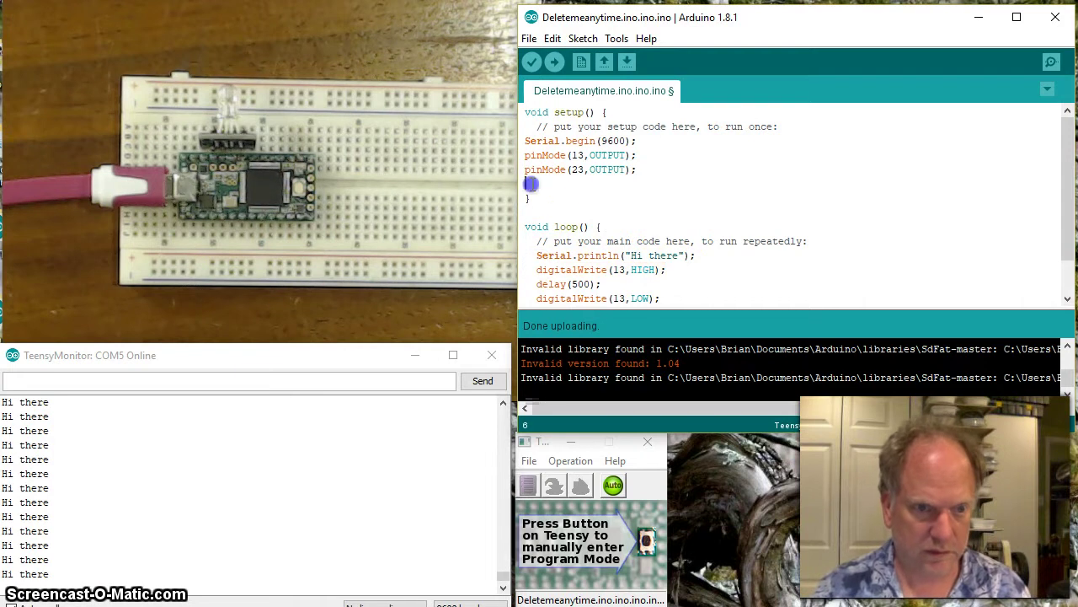
text(digitalWrite(13,HIGH);)
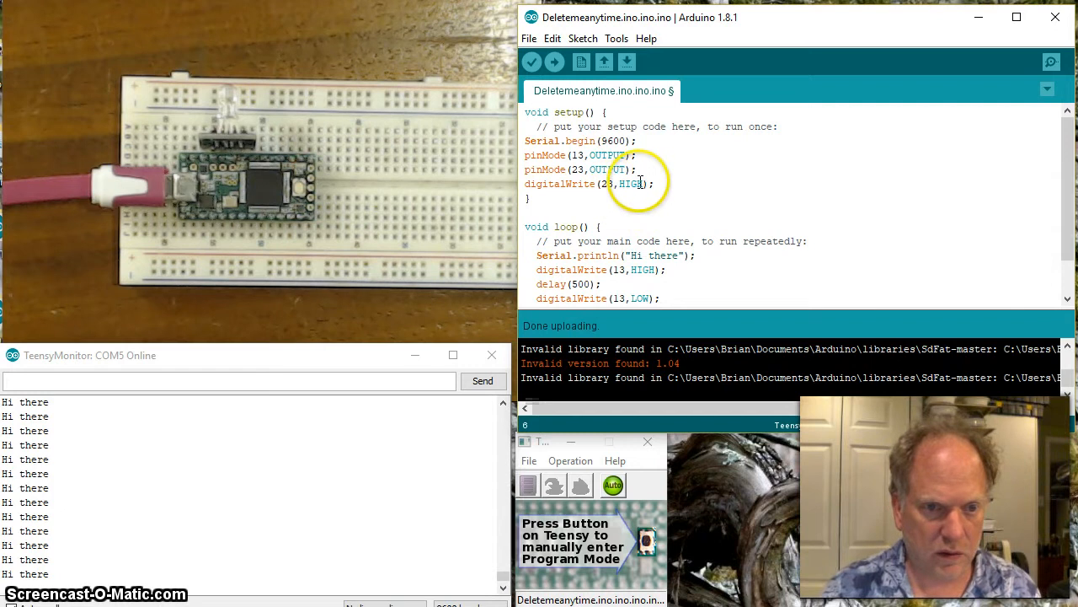
double_click(630, 184)
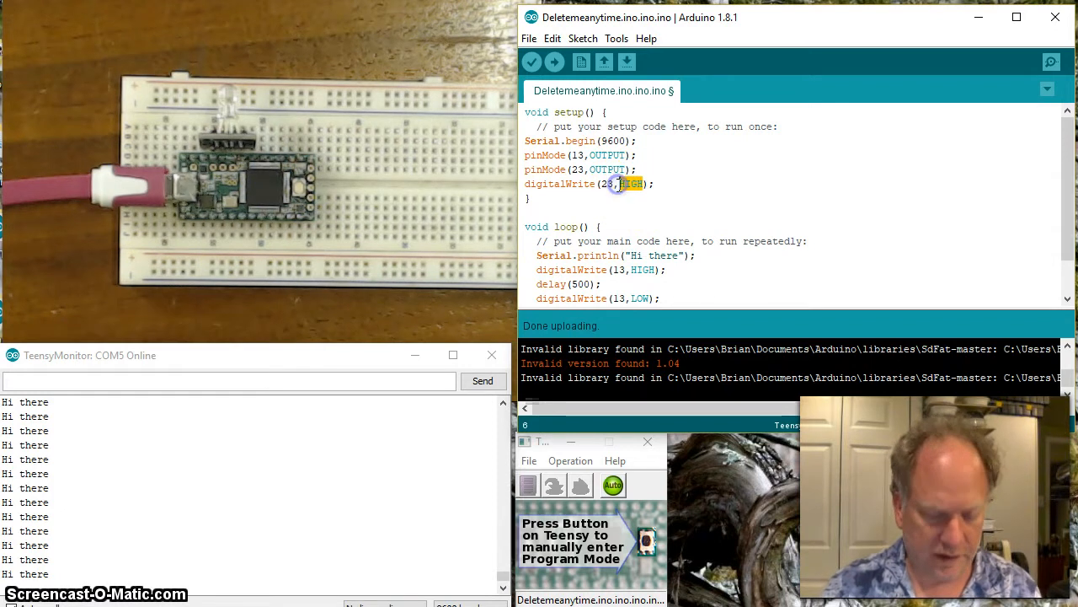
text(LOW)
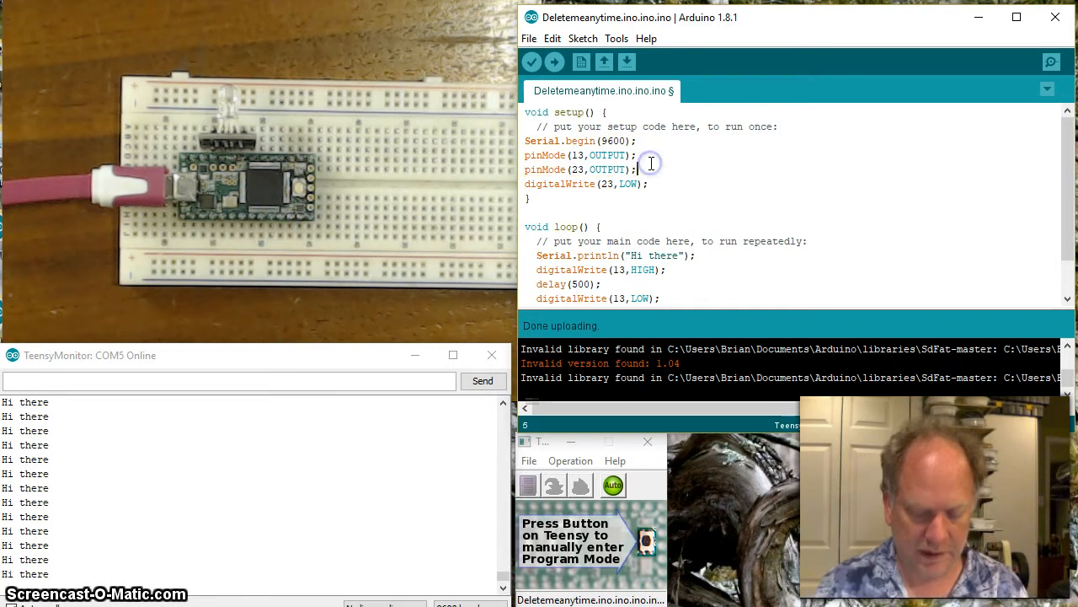
text(pinMode(23,OUTPUT);)
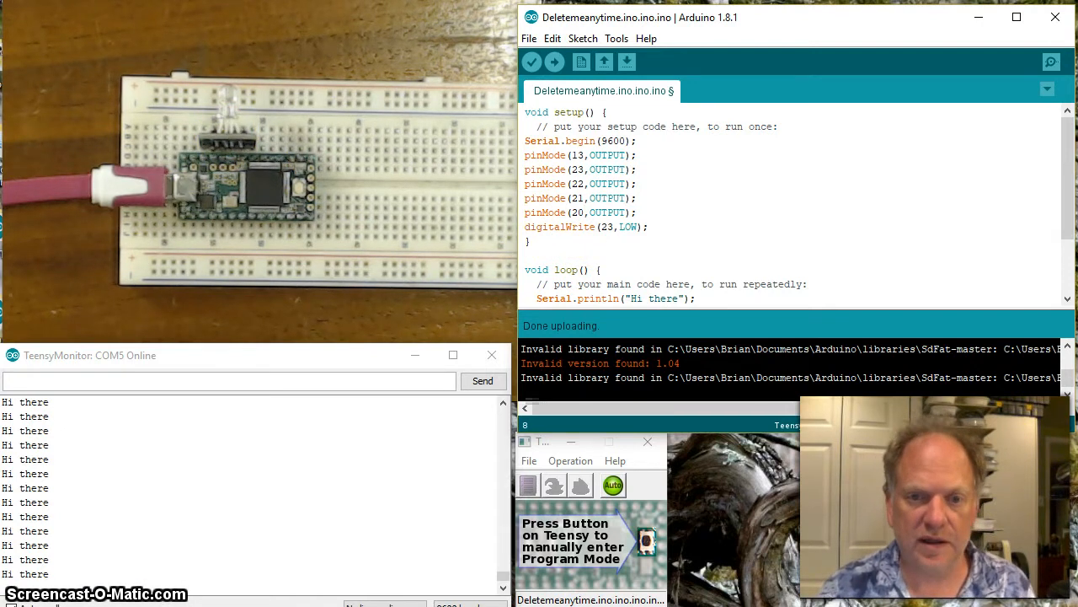
Comment '// set to be our ground' on the pin 23 line, blink pin 22 in loop(), and upload
scroll(down, 3)
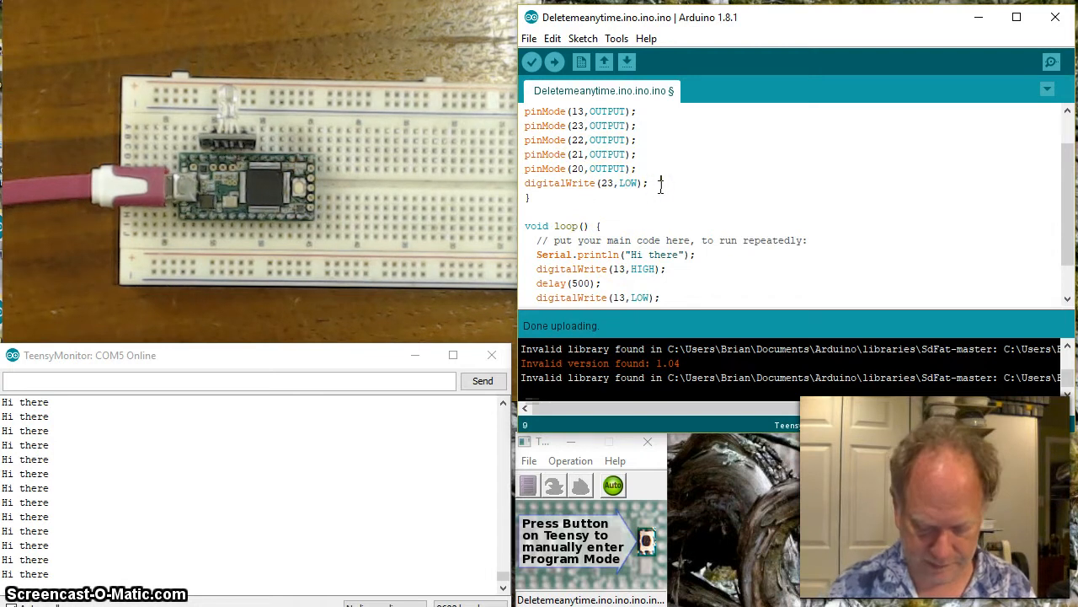
text(// set to be our)
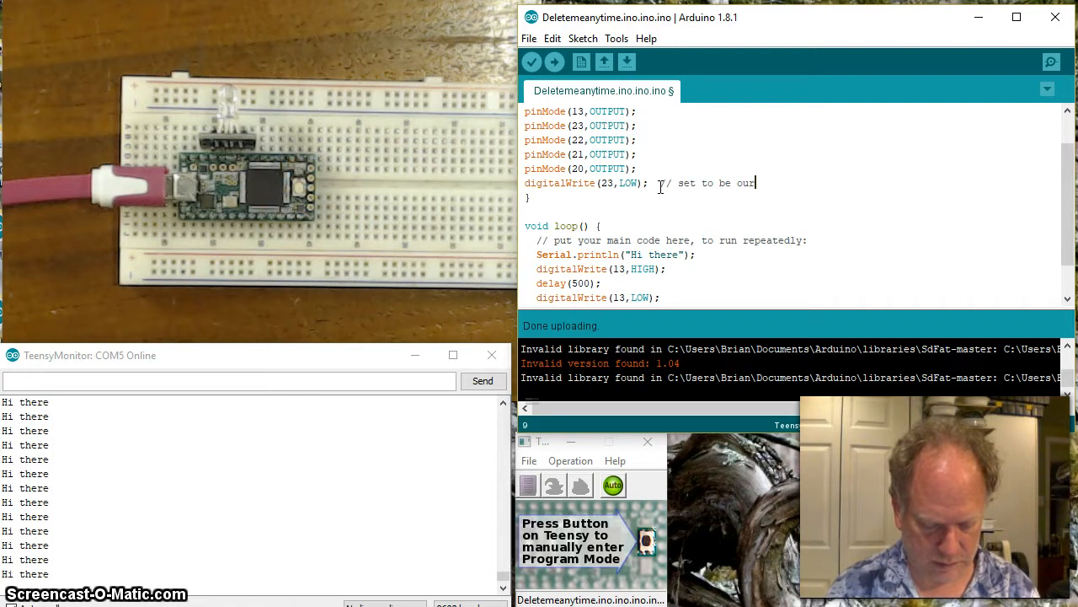
text(ground)
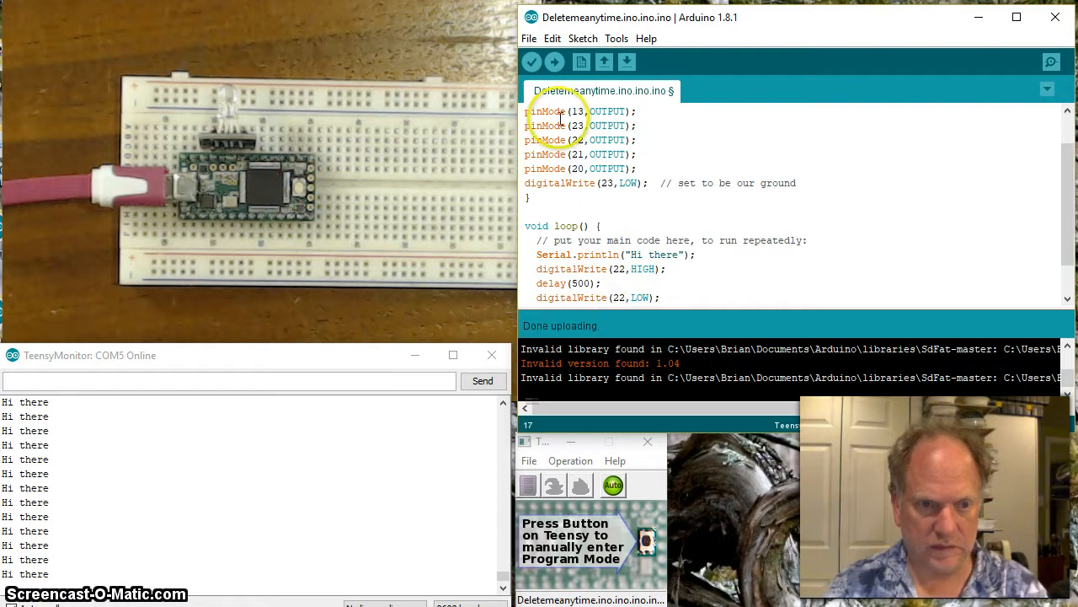
click(555, 61)
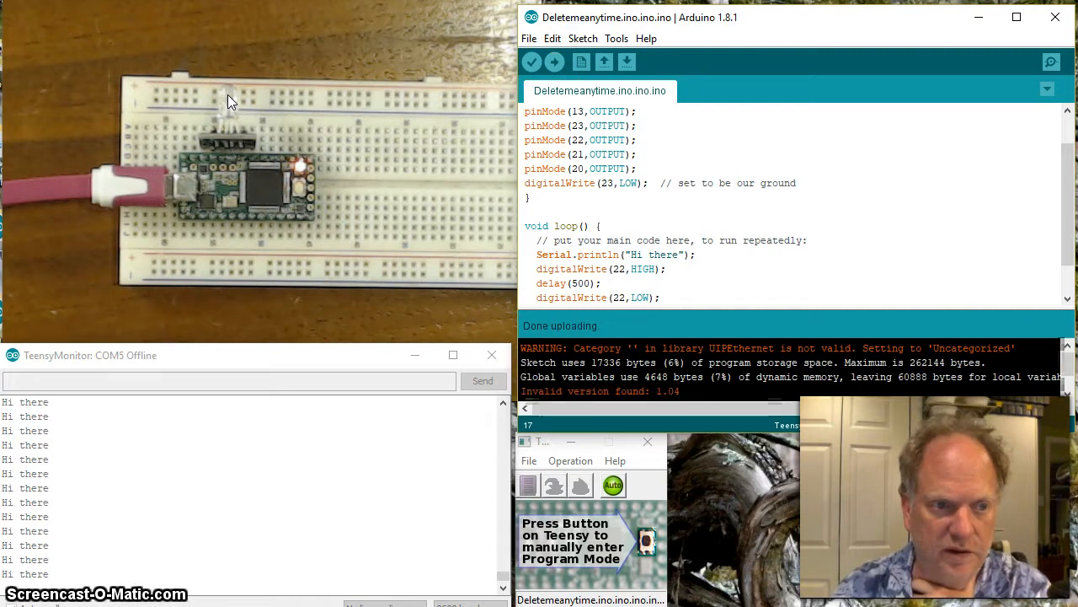
click(239, 179)
text(int)
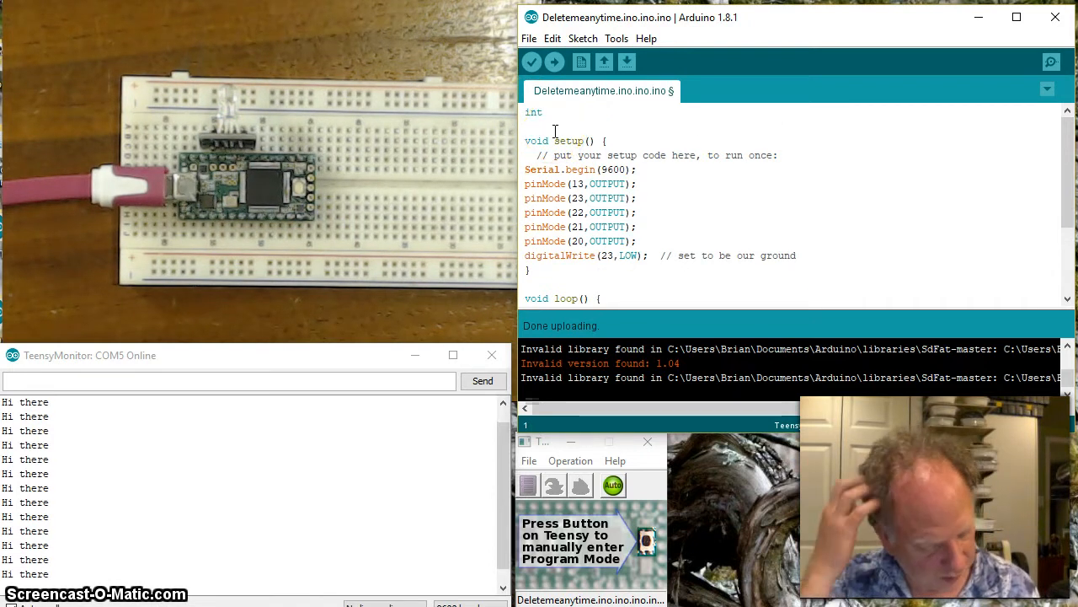
Declare 'int blueLED = 22;' and substitute blueLED for 22 in both loop digitalWrite calls
text(b1)
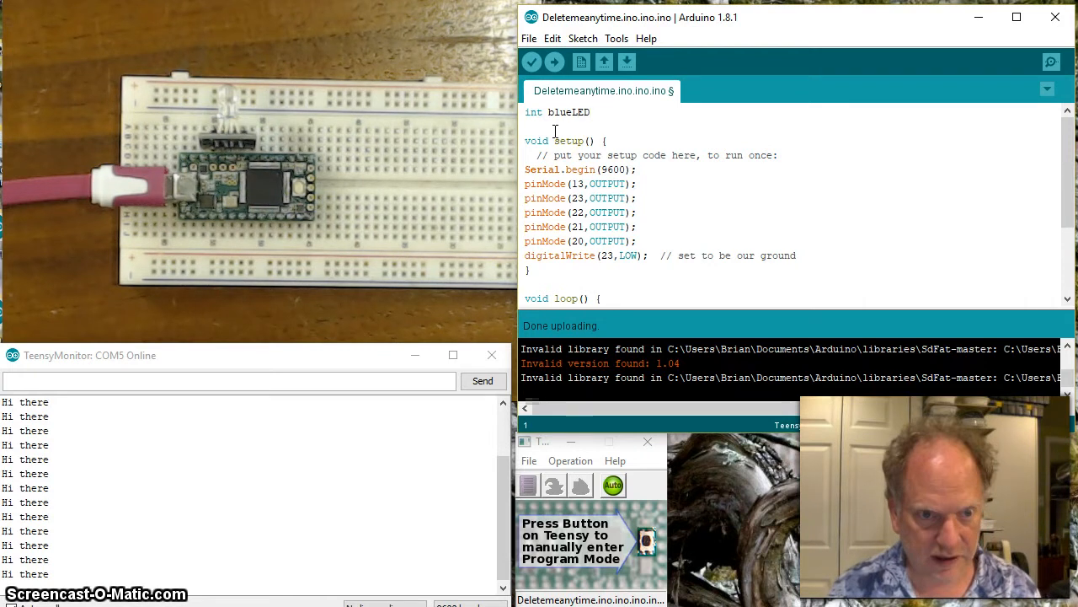
text(= 22;)
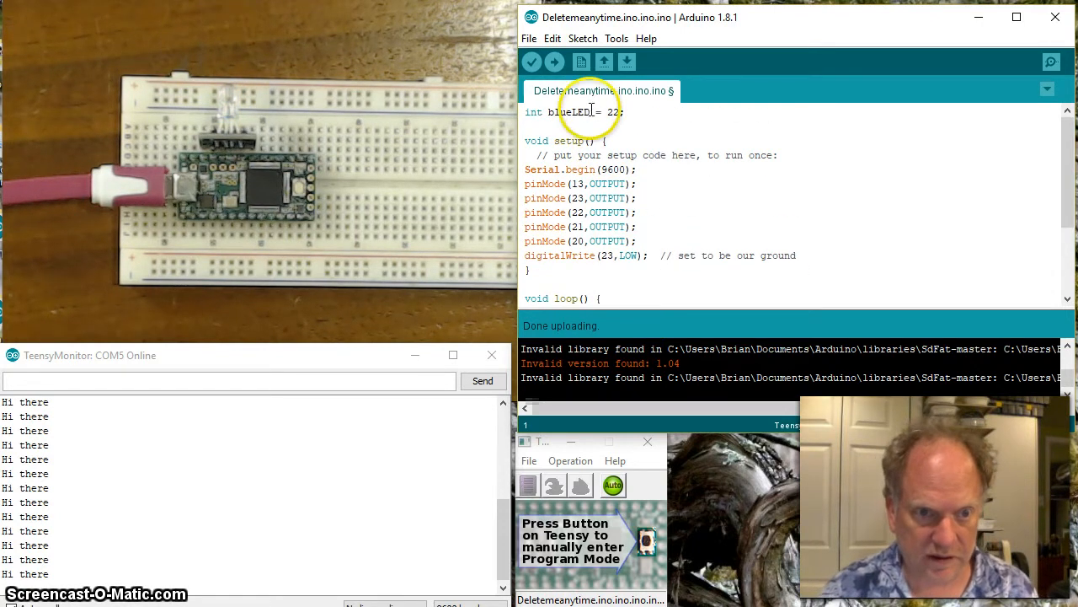
double_click(568, 112)
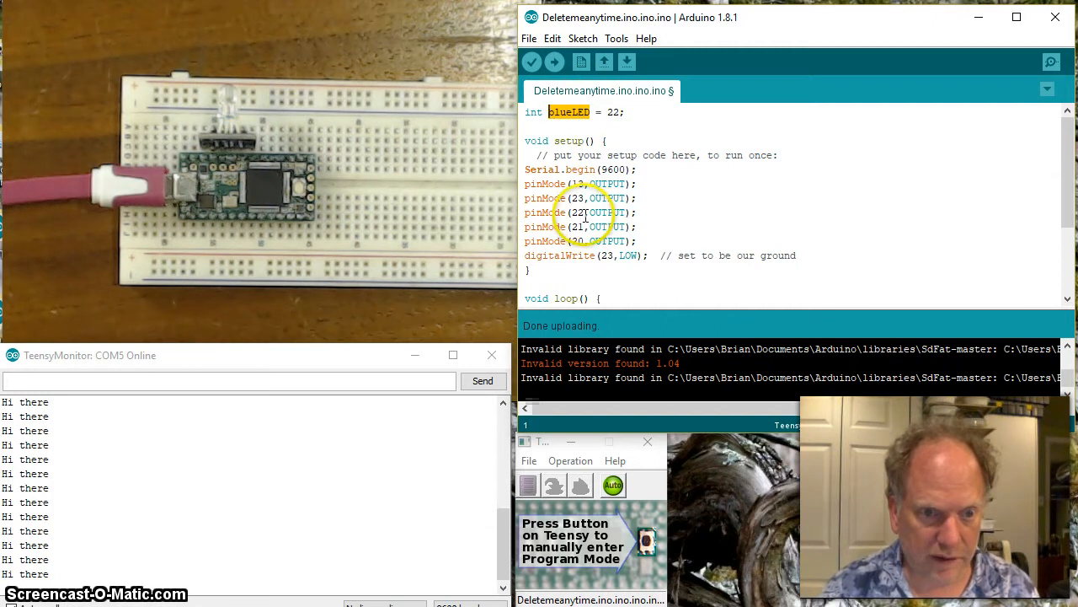
scroll(down, 3)
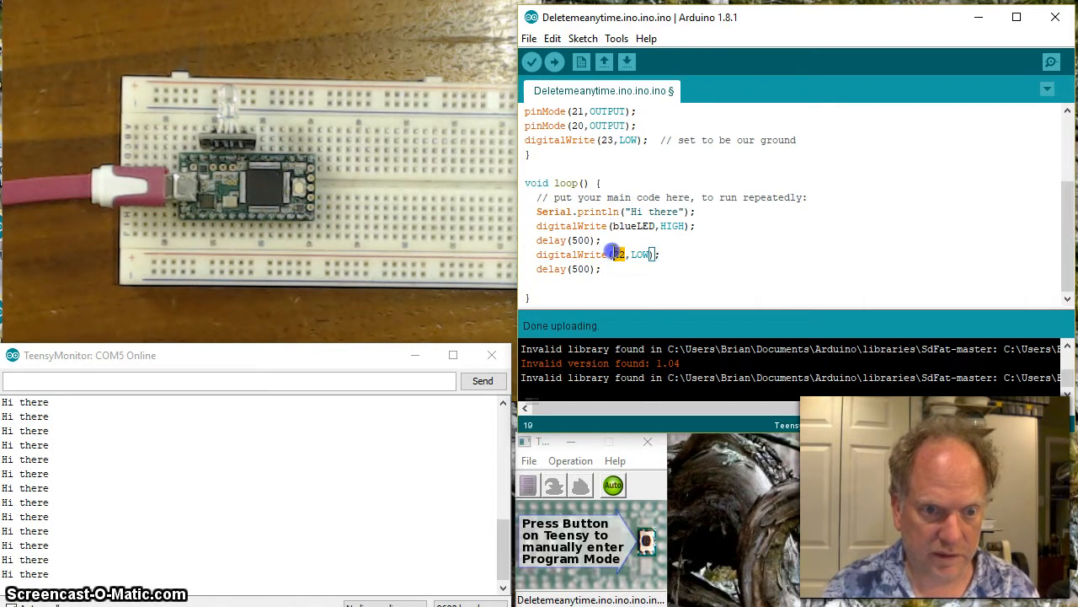
click(553, 60)
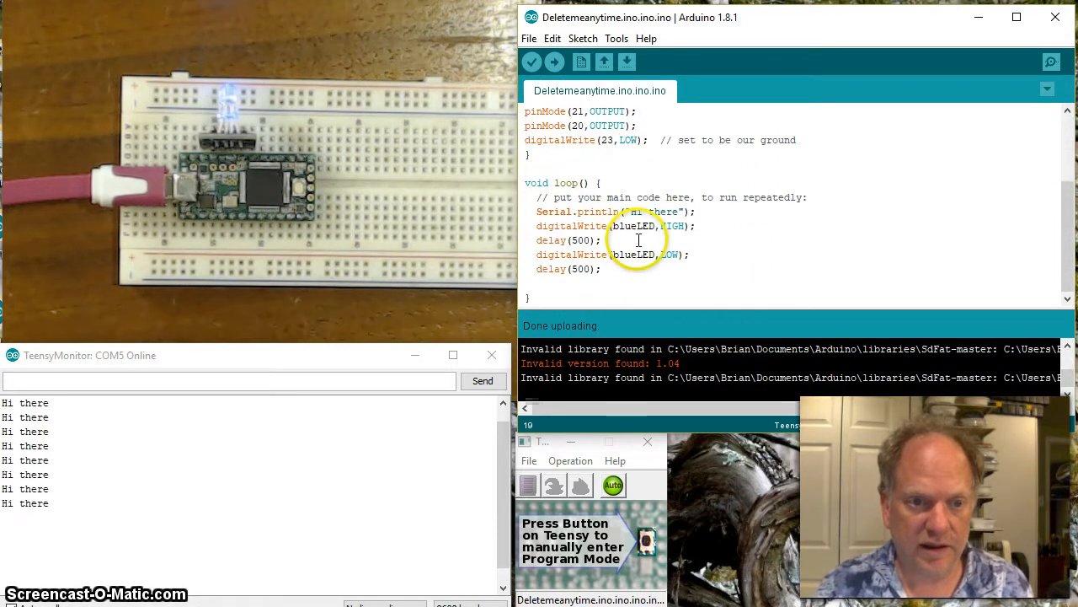
Use blueLED in the HIGH write and upload the sketch to test the LED
double_click(633, 225)
text(21)
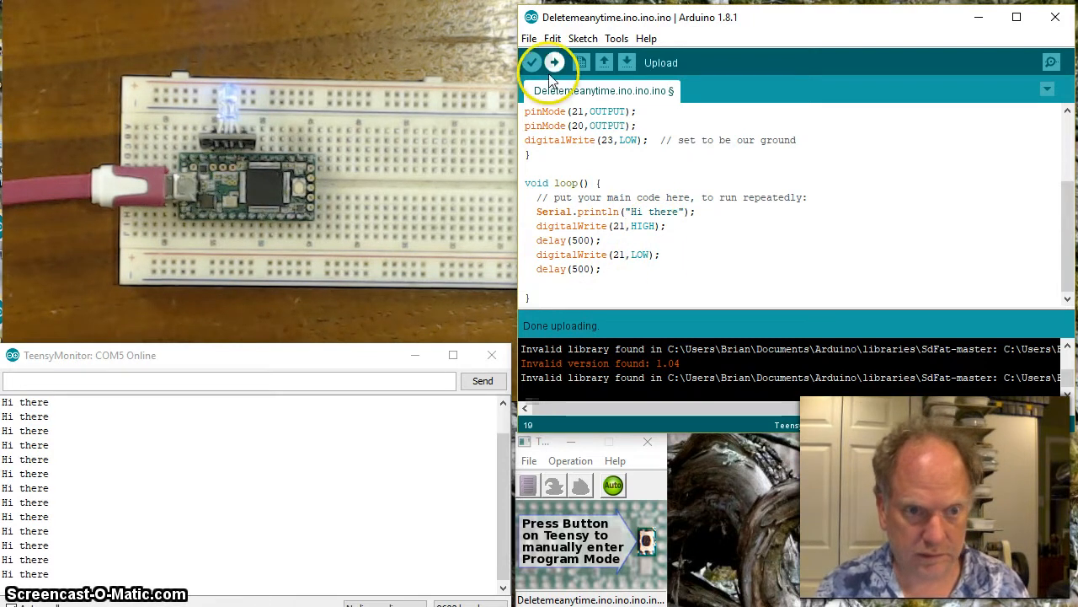
click(555, 62)
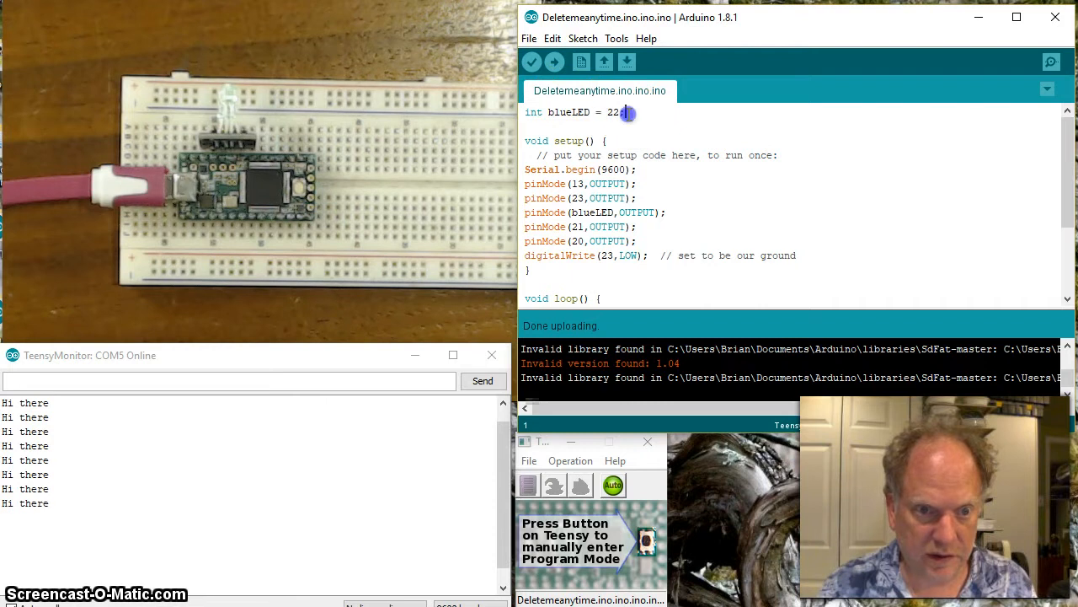
Duplicate the blueLED line into greenLED = 21 and redLED declarations, copying redLED for reuse
triple_click(576, 112)
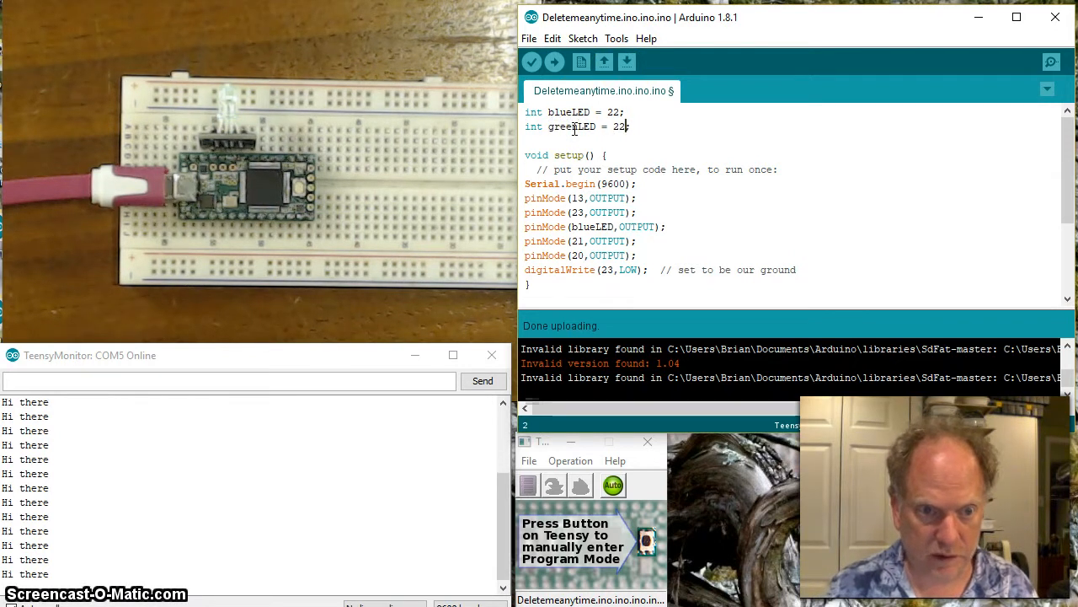
text(21;)
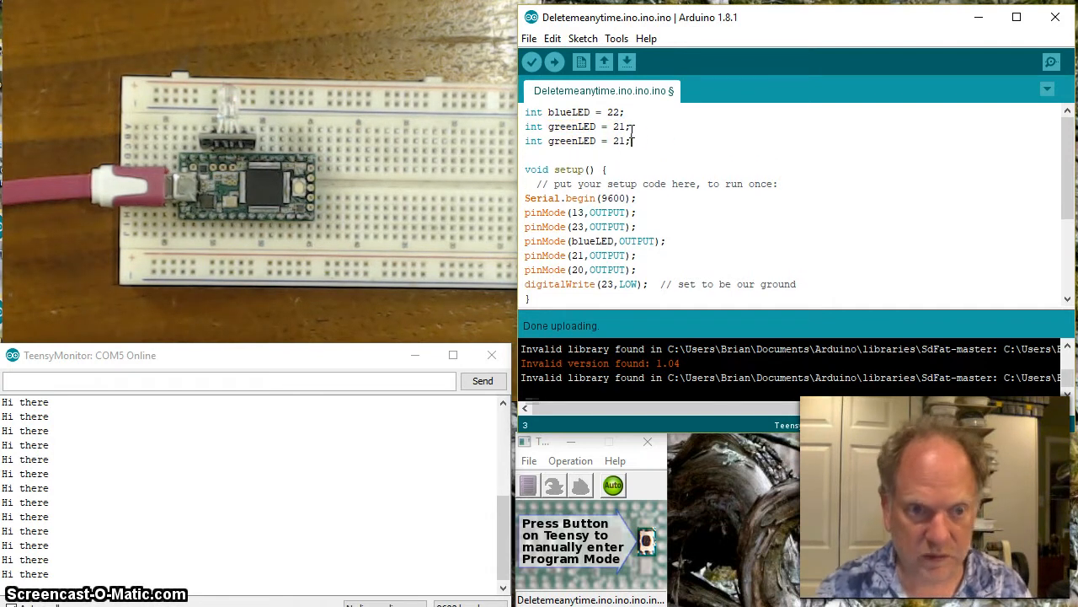
double_click(563, 141)
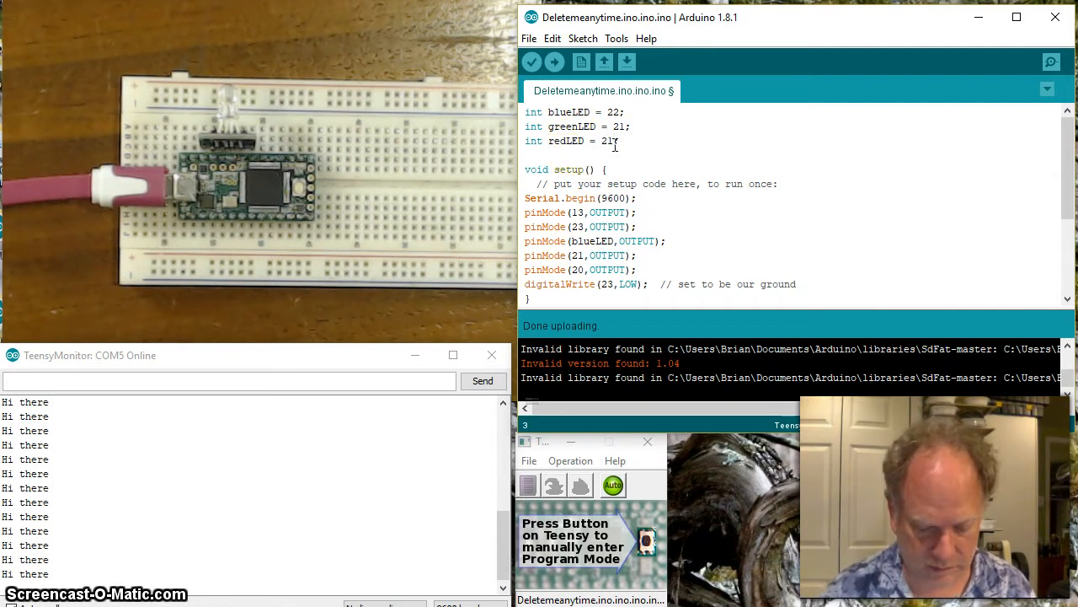
text(2)
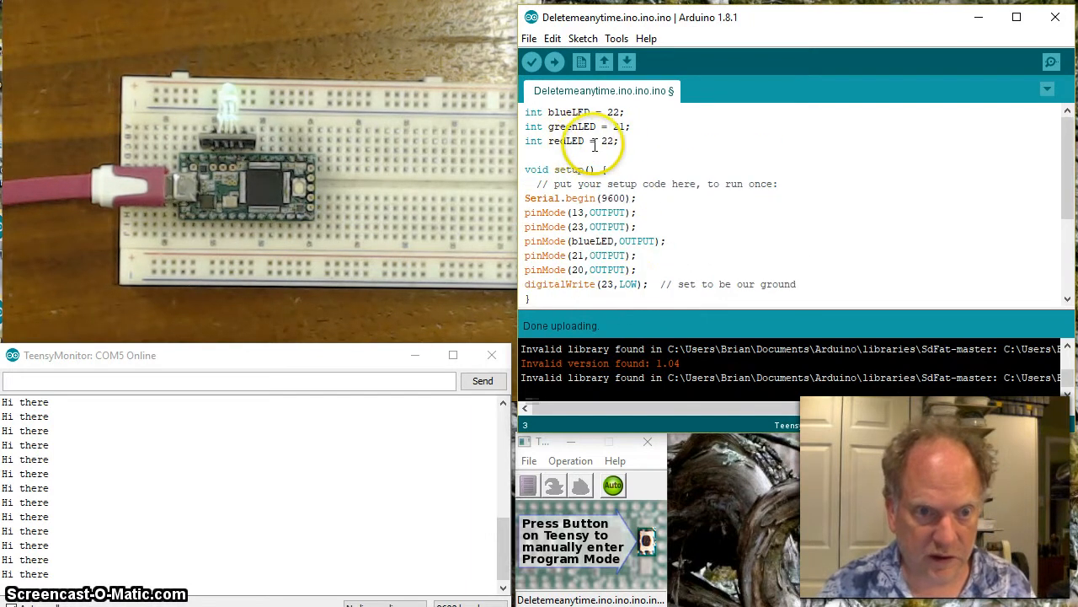
double_click(566, 142)
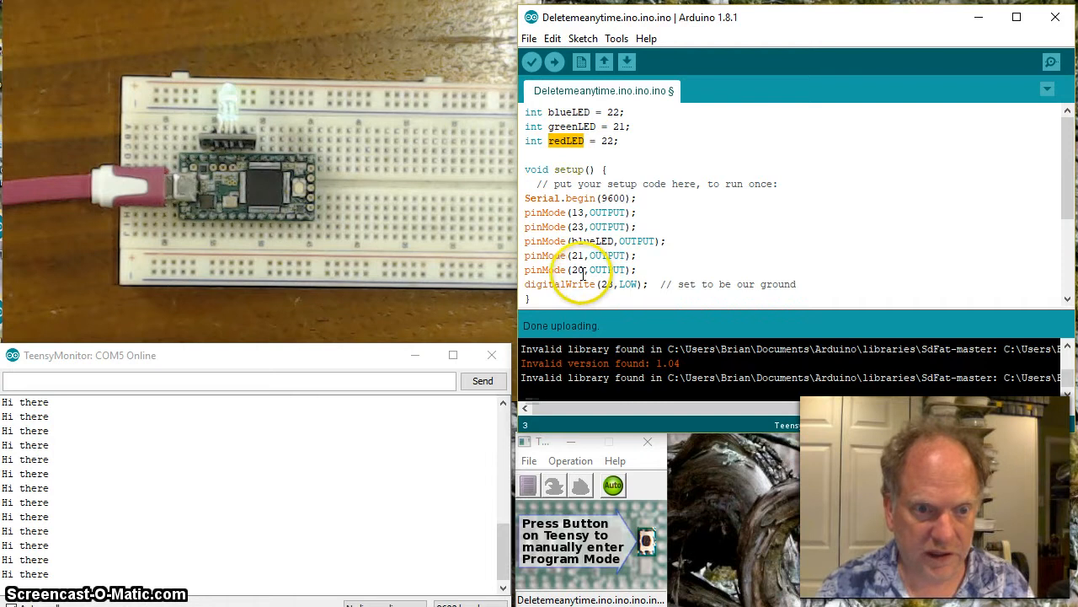
scroll(down, 3)
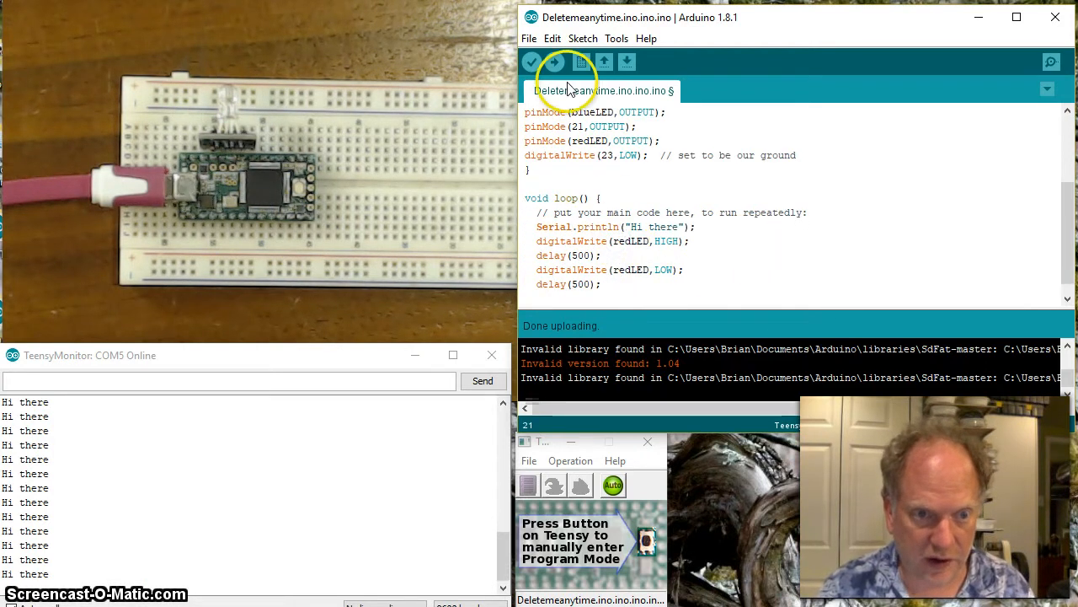
Upload with redLED driving pin 20's mode and loop writes, then upload again with redLED = 20
click(555, 61)
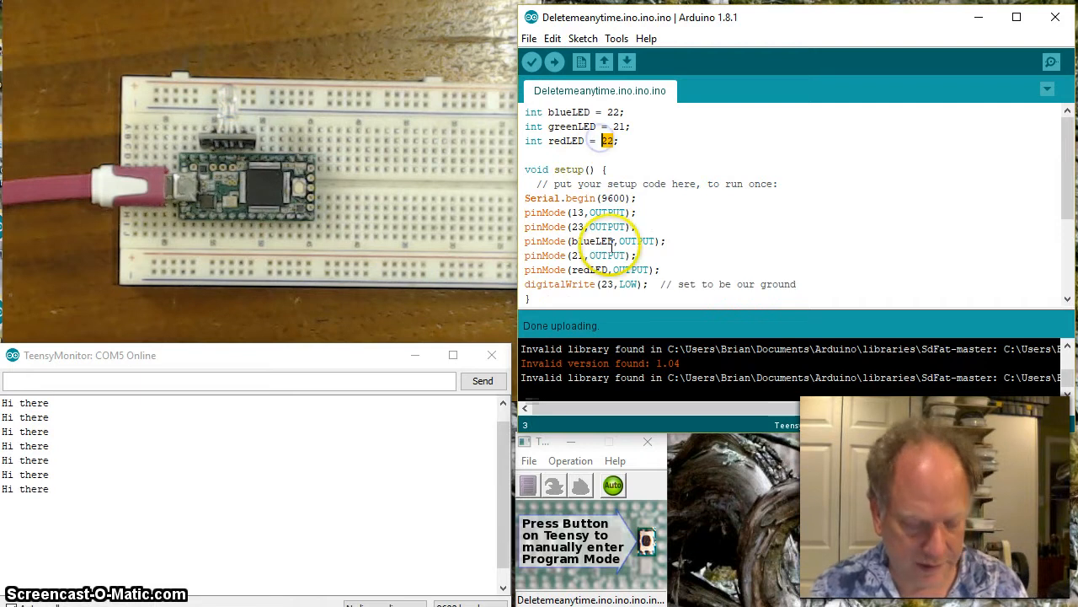
click(556, 61)
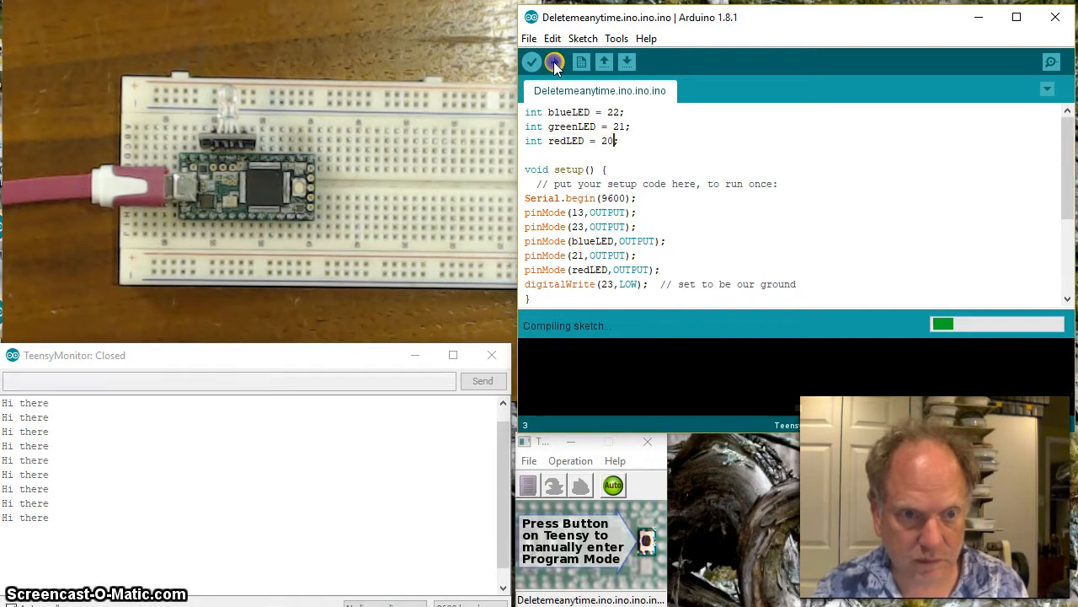
click(553, 60)
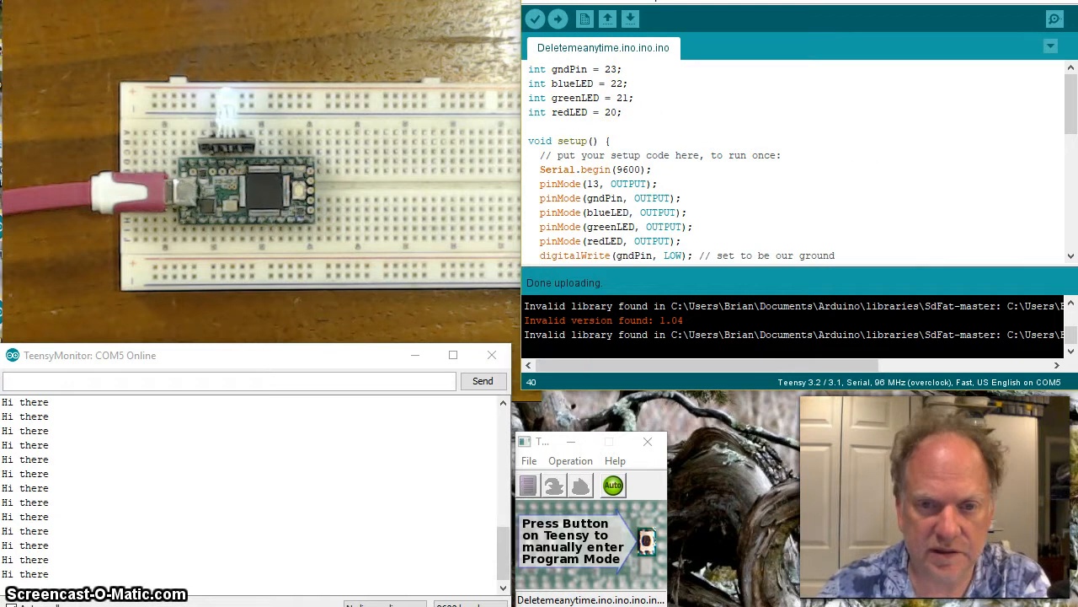
Rewrite loop() as for-loops calling analogWrite(blueLED, i) with delay(10) to fade up and down
scroll(down, 3)
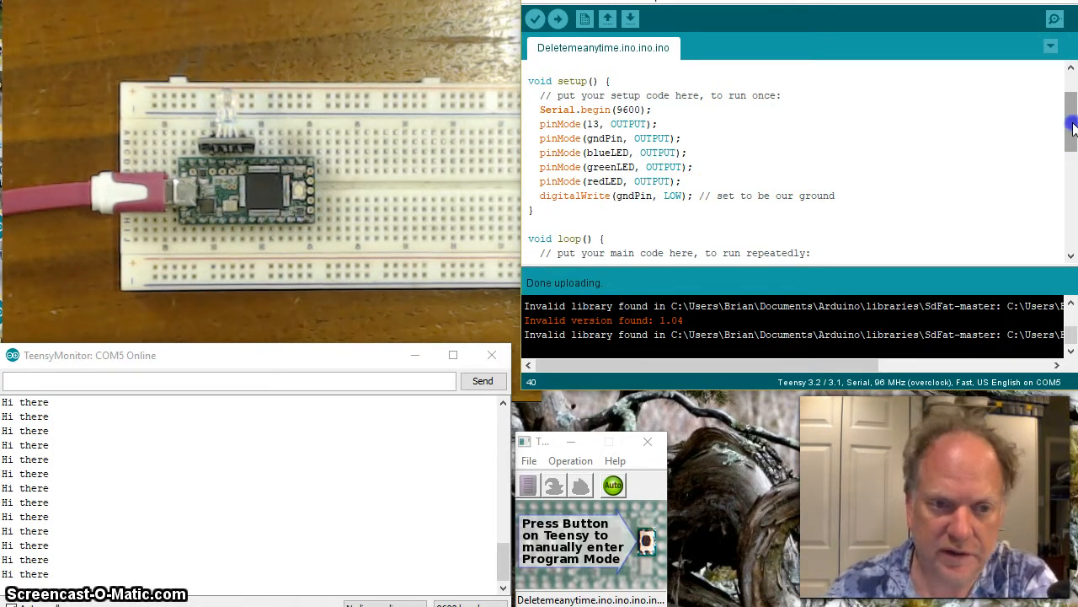
scroll(down, 3)
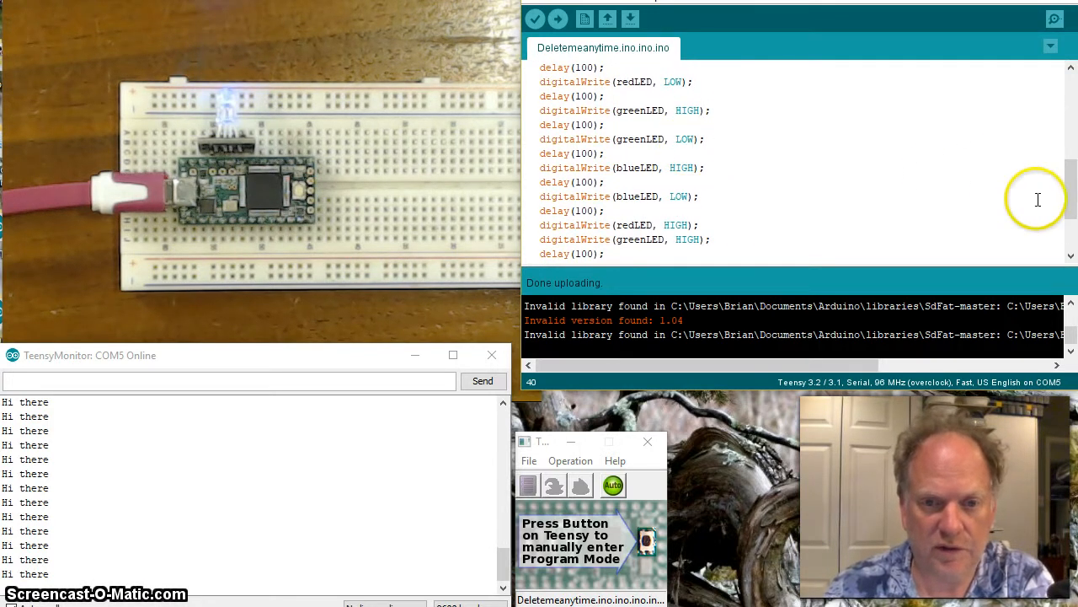
scroll(down, 3)
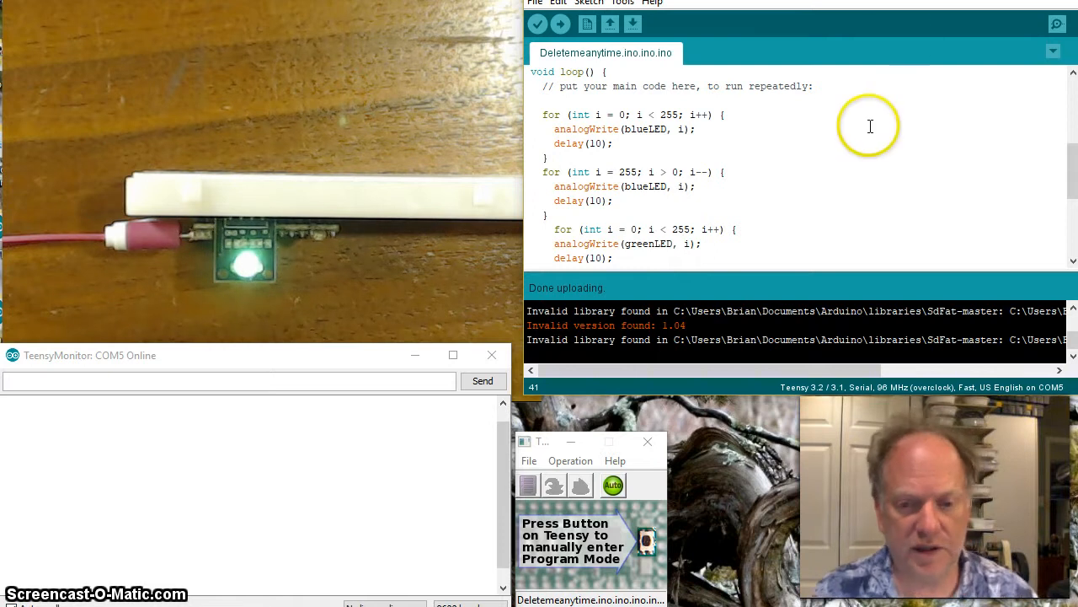
mouse_move(242, 280)
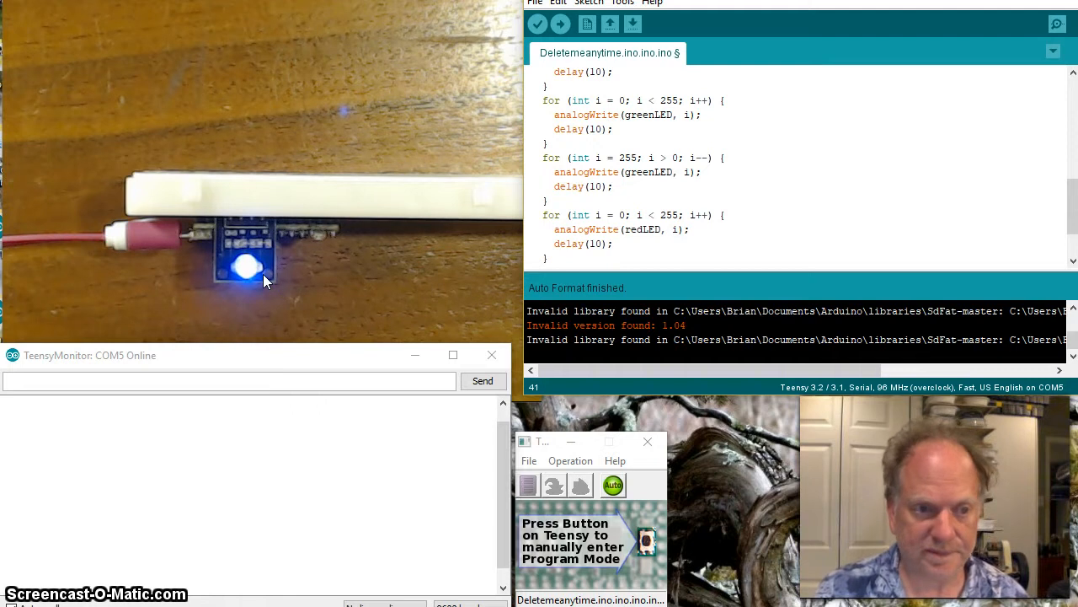
mouse_move(1030, 219)
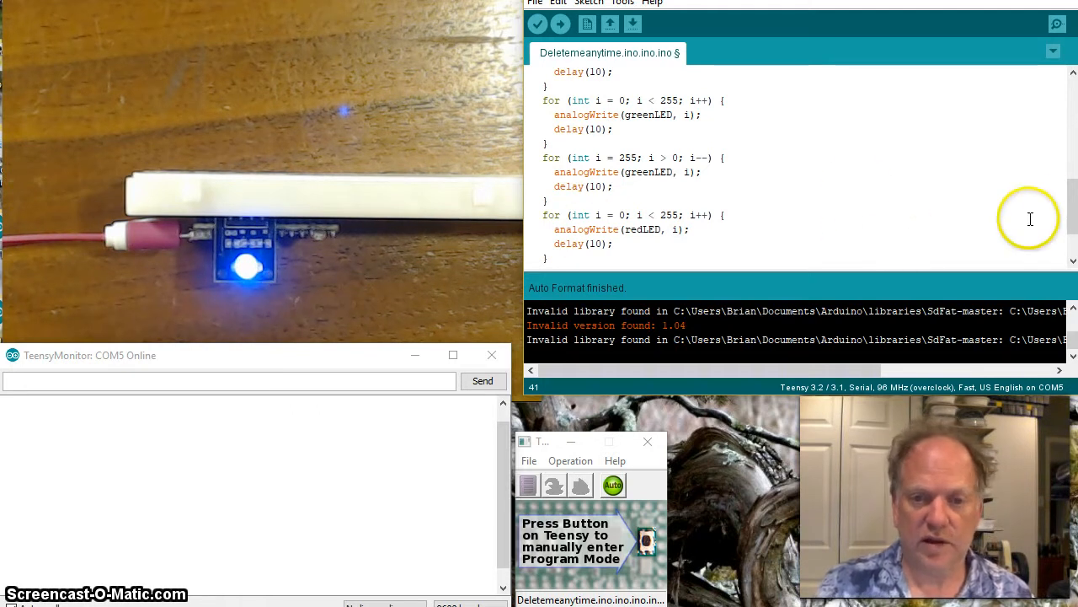
Auto Format the sketch and scroll to check the red fade-up and fade-down loops
scroll(down, 3)
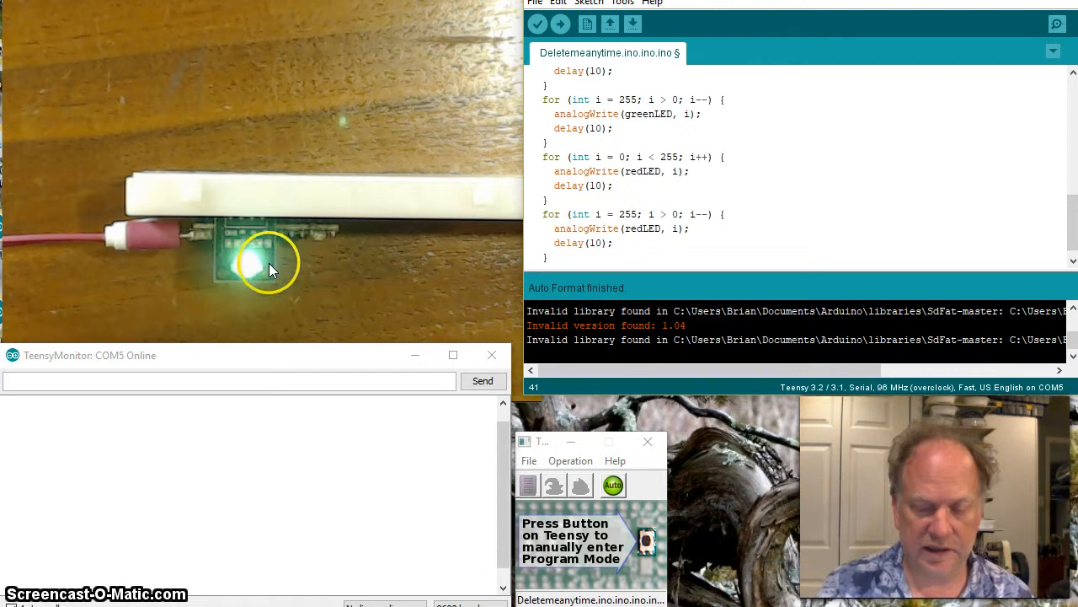
mouse_move(257, 270)
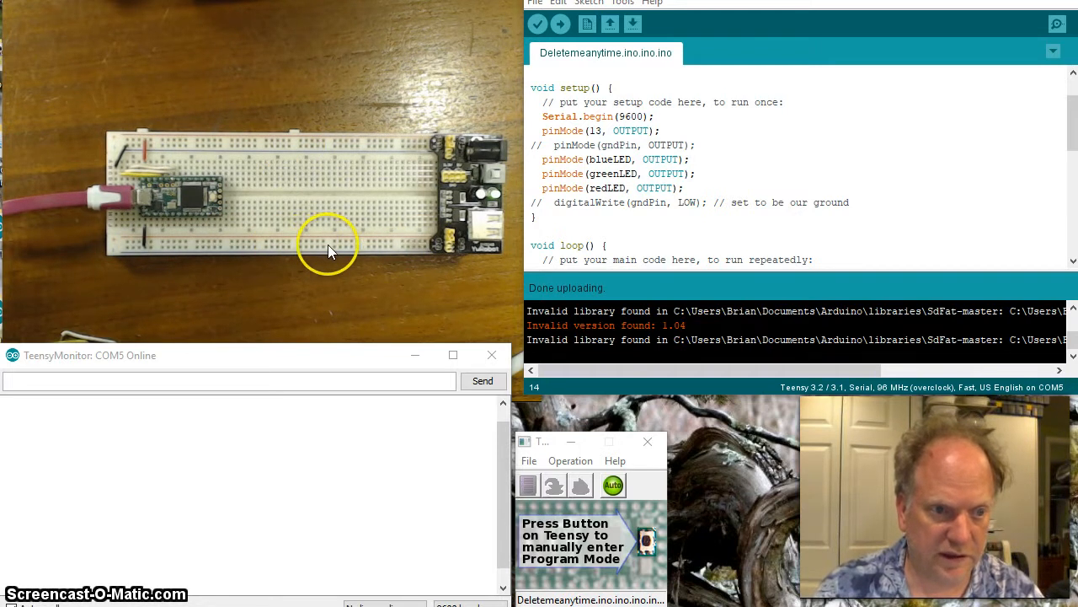
mouse_move(367, 152)
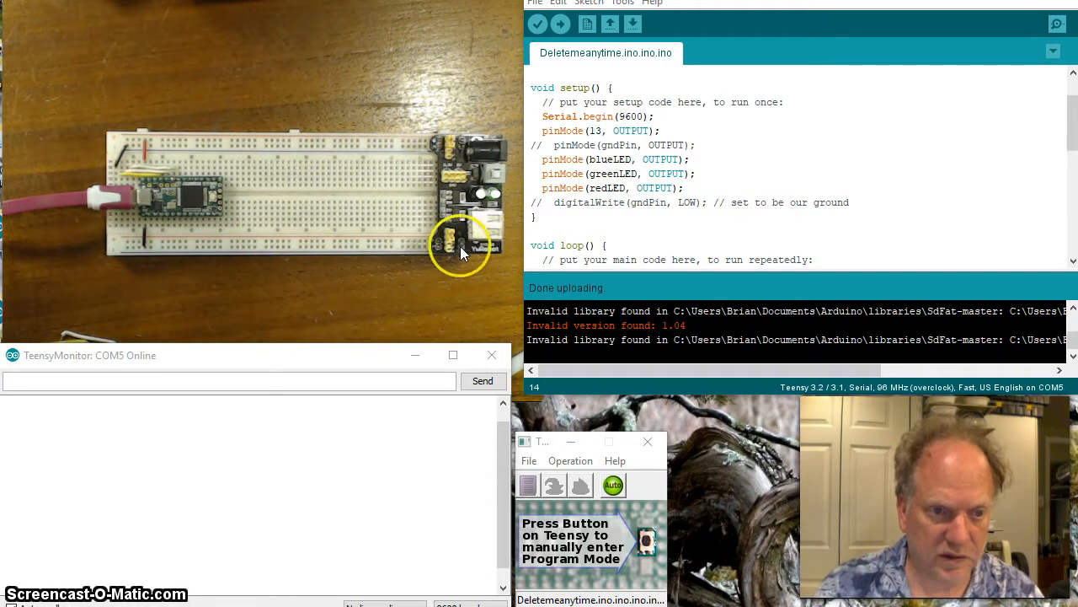
mouse_move(465, 213)
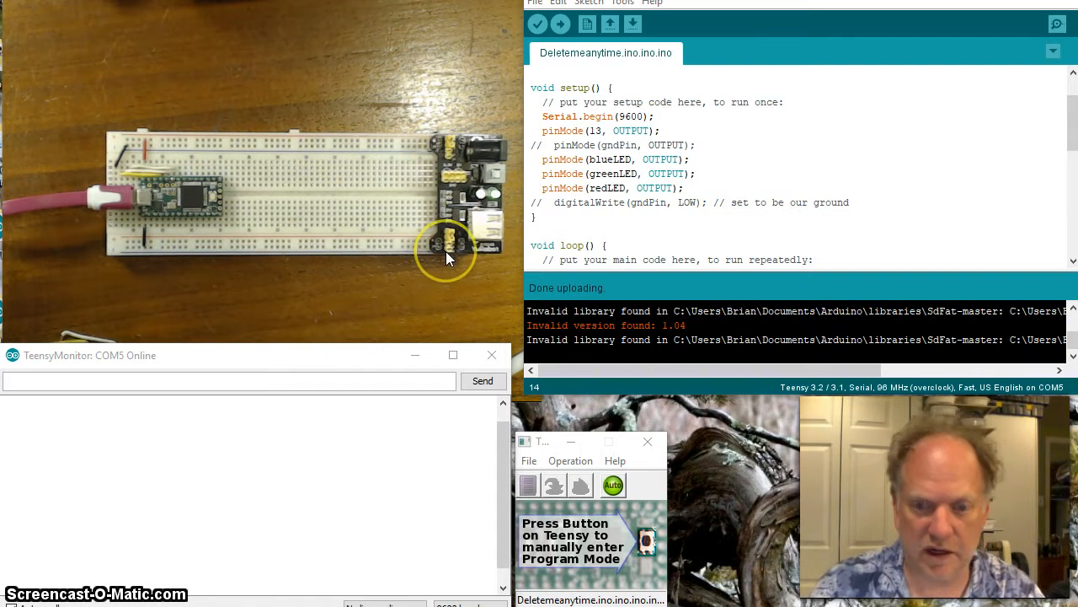
mouse_move(415, 232)
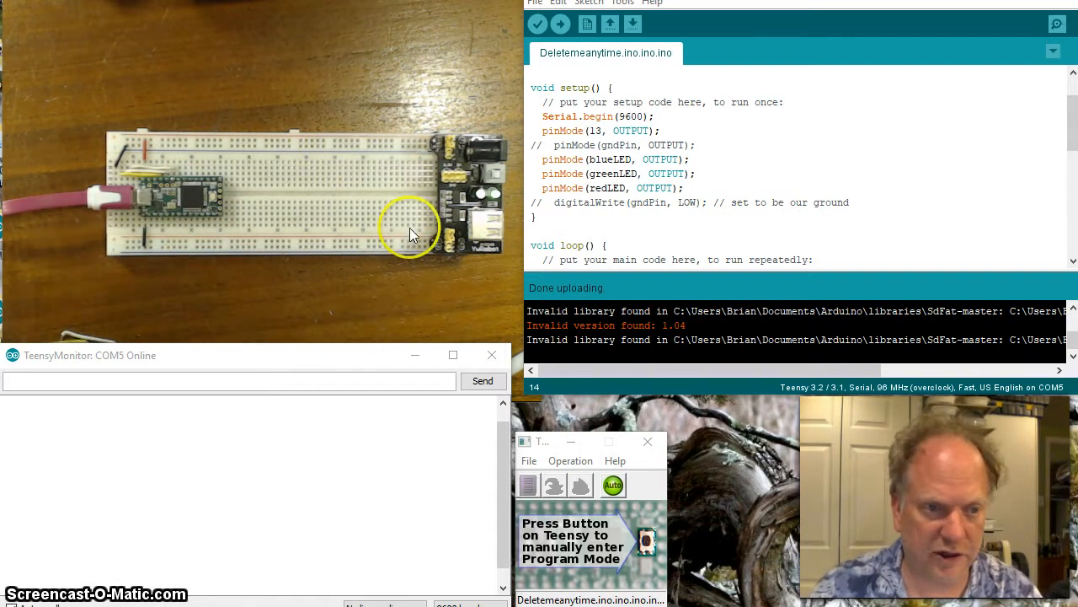
mouse_move(193, 199)
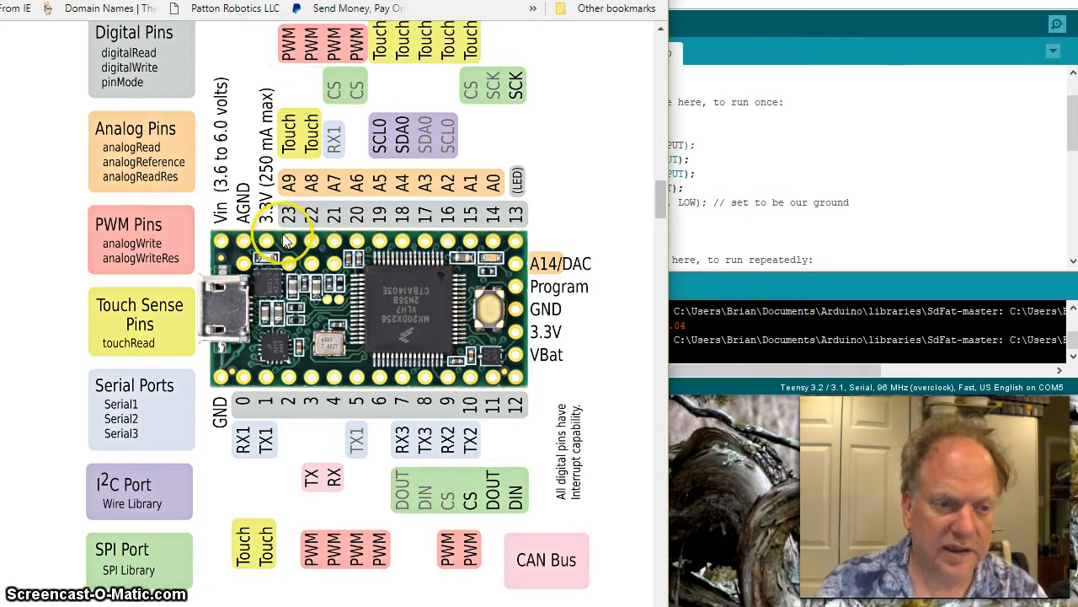
mouse_move(337, 223)
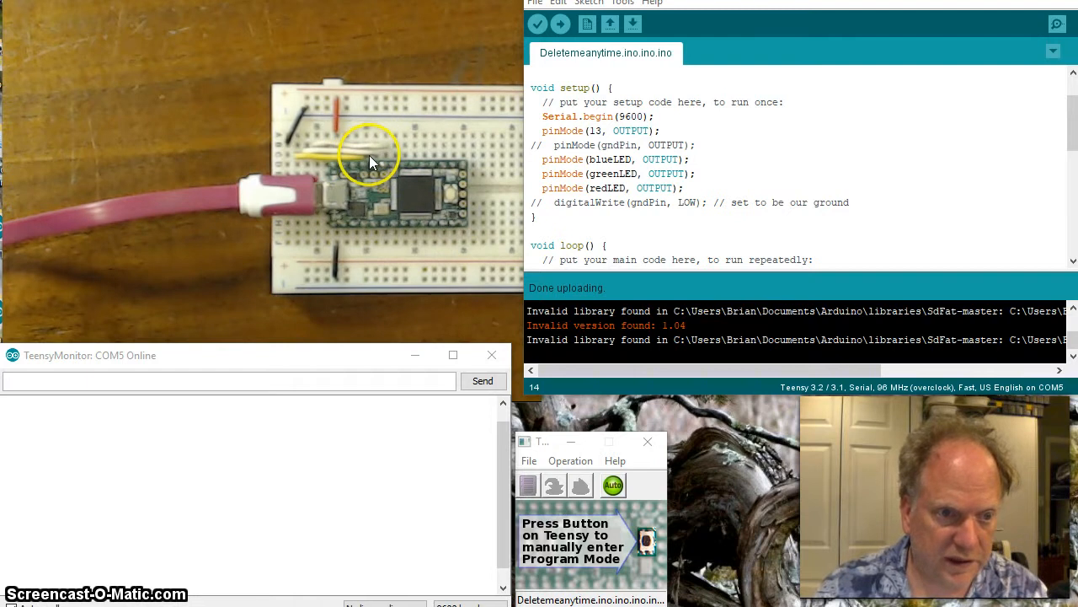
mouse_move(385, 157)
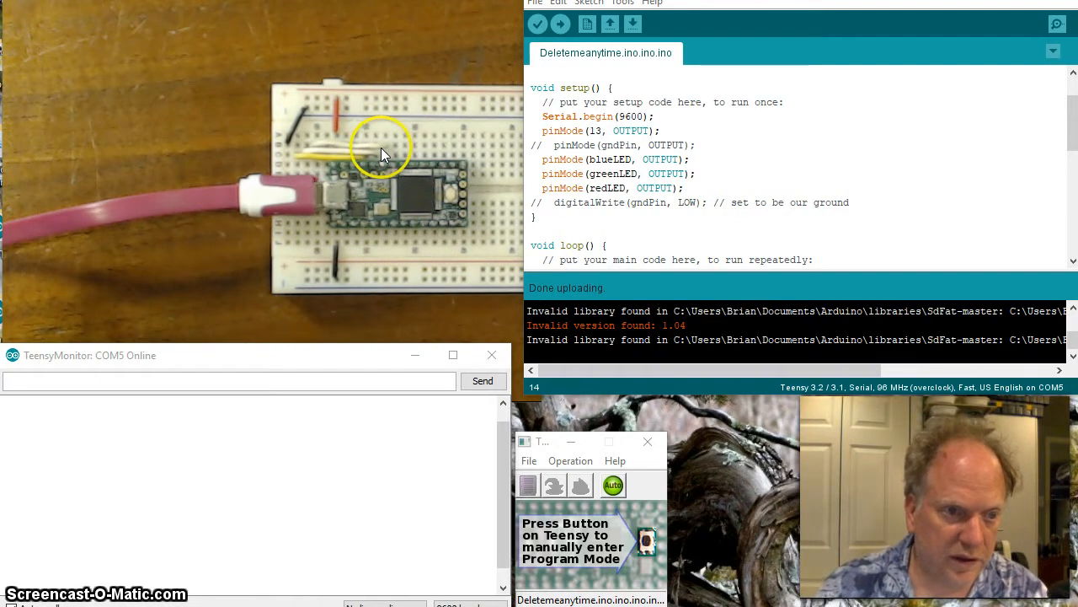
mouse_move(302, 153)
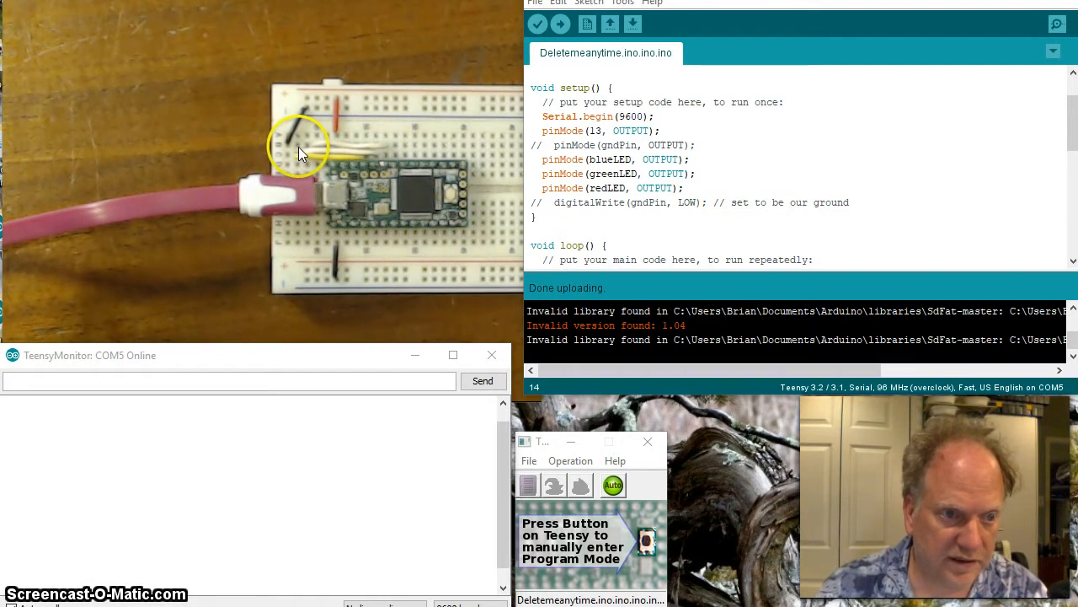
mouse_move(323, 165)
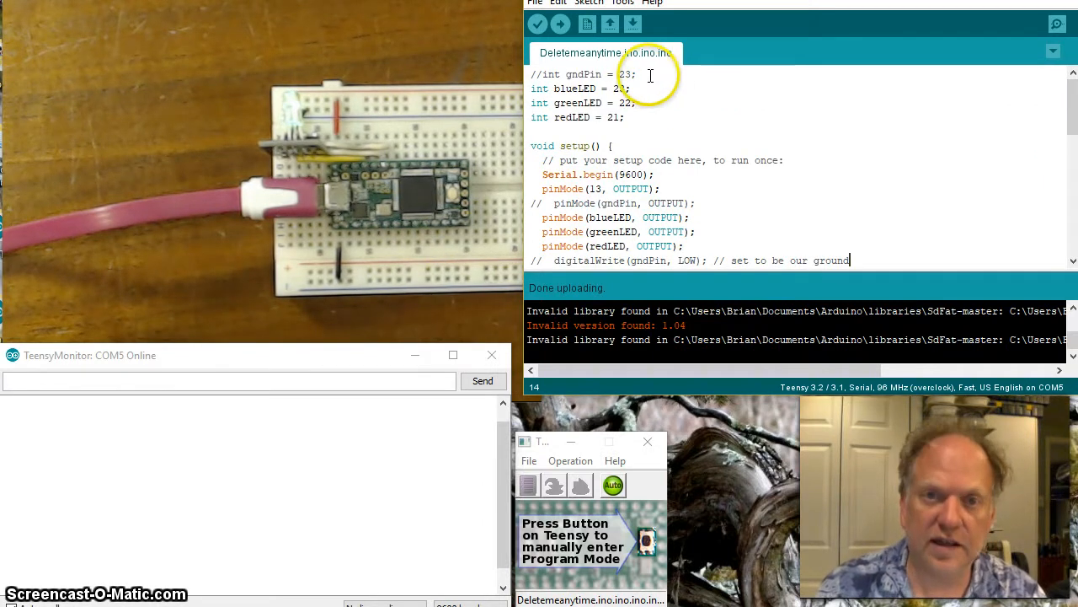
Delete the commented '//int gndPin' declaration and its commented setup lines
triple_click(586, 74)
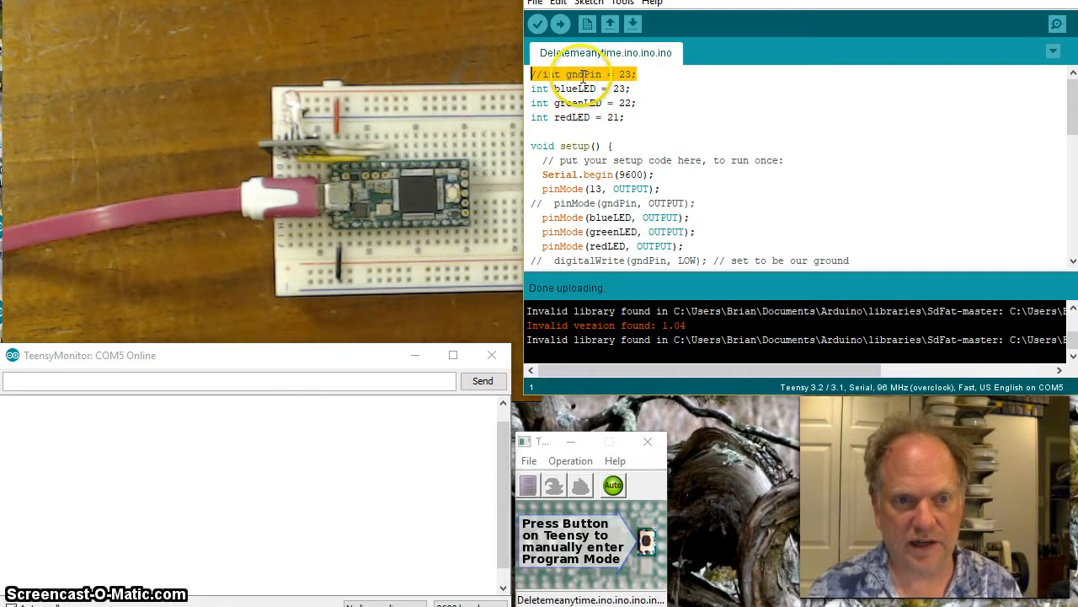
key(Delete)
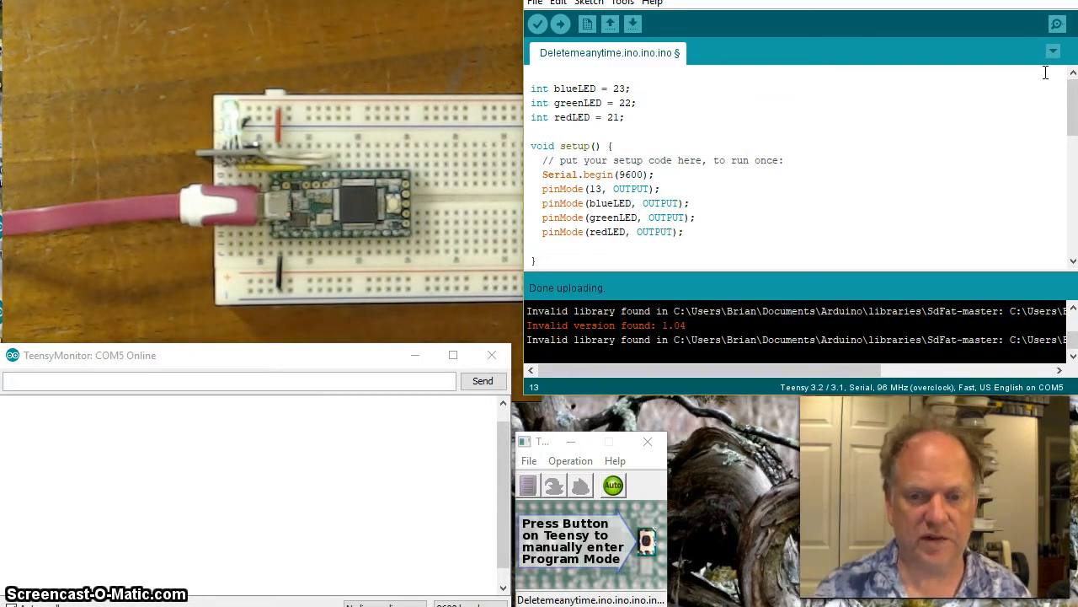
mouse_move(905, 167)
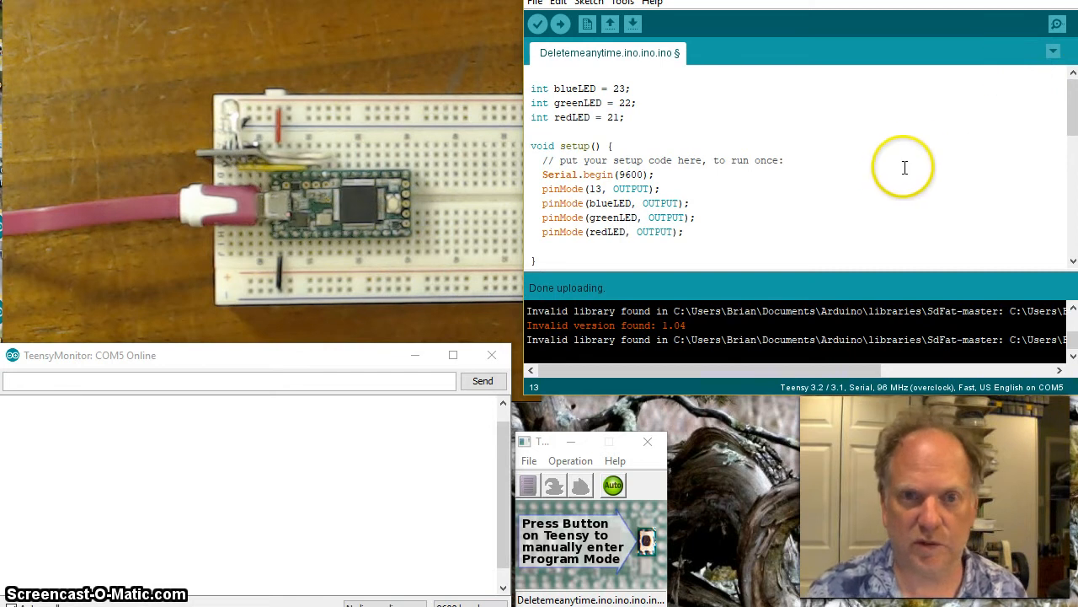